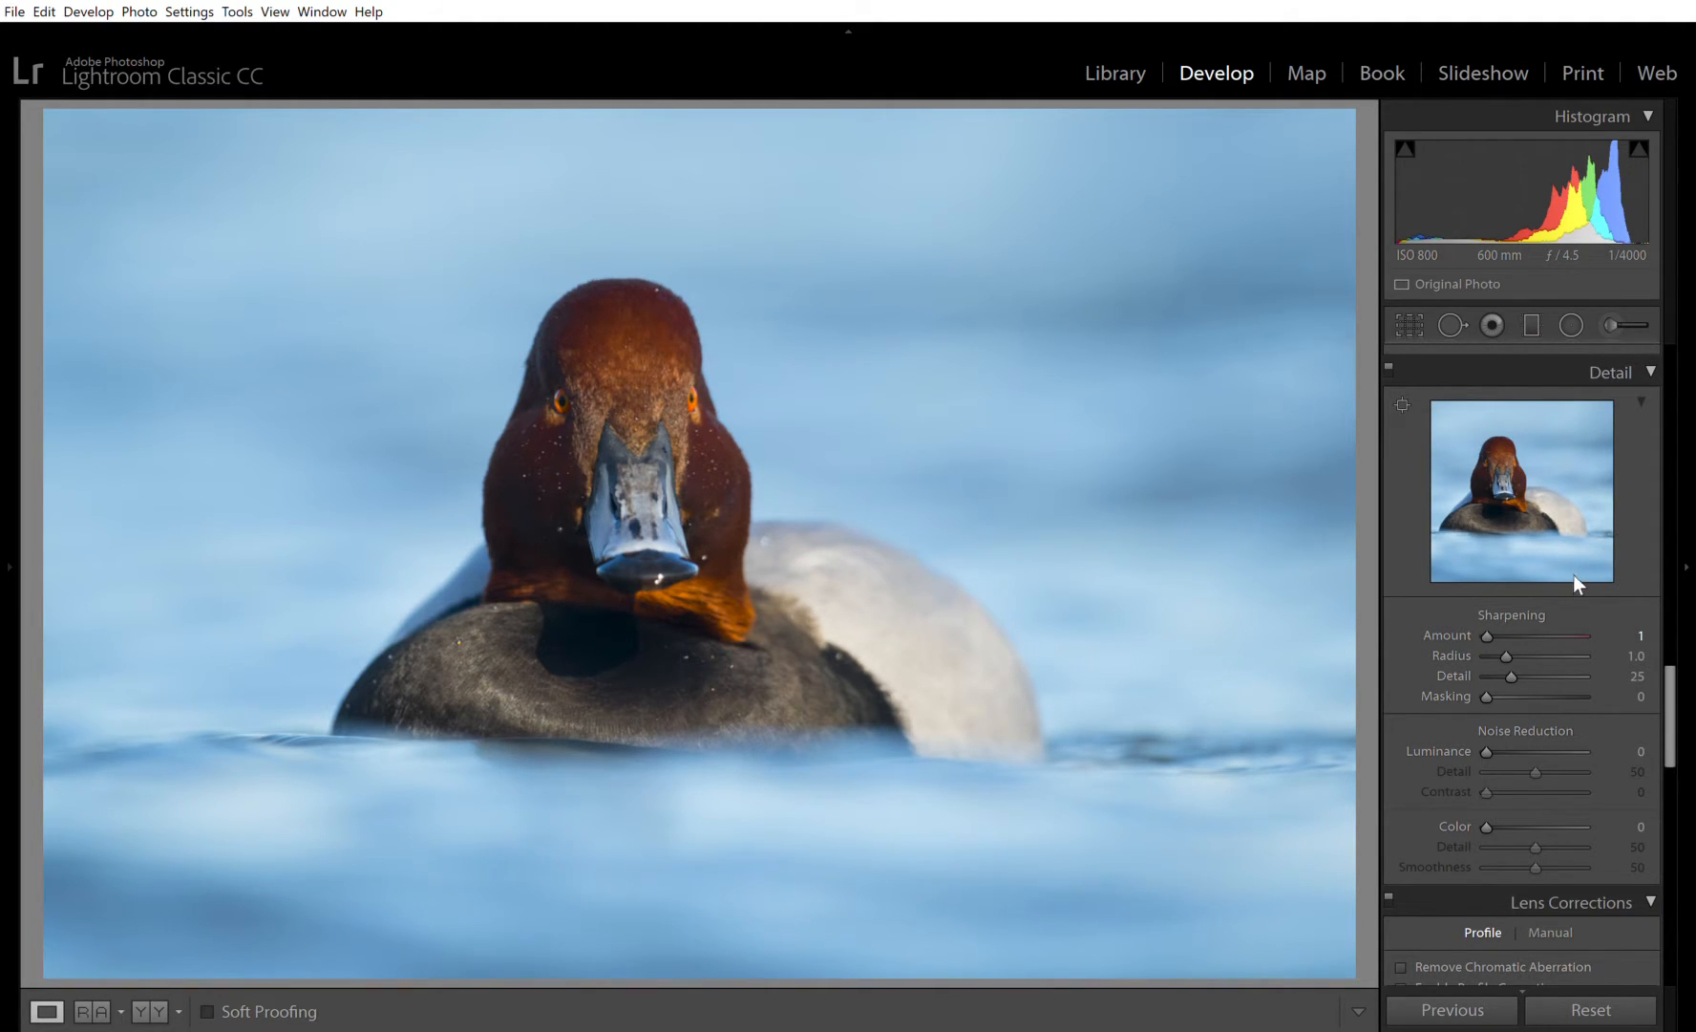
{"action": "mouse_move", "coordinate": [1561, 596]}
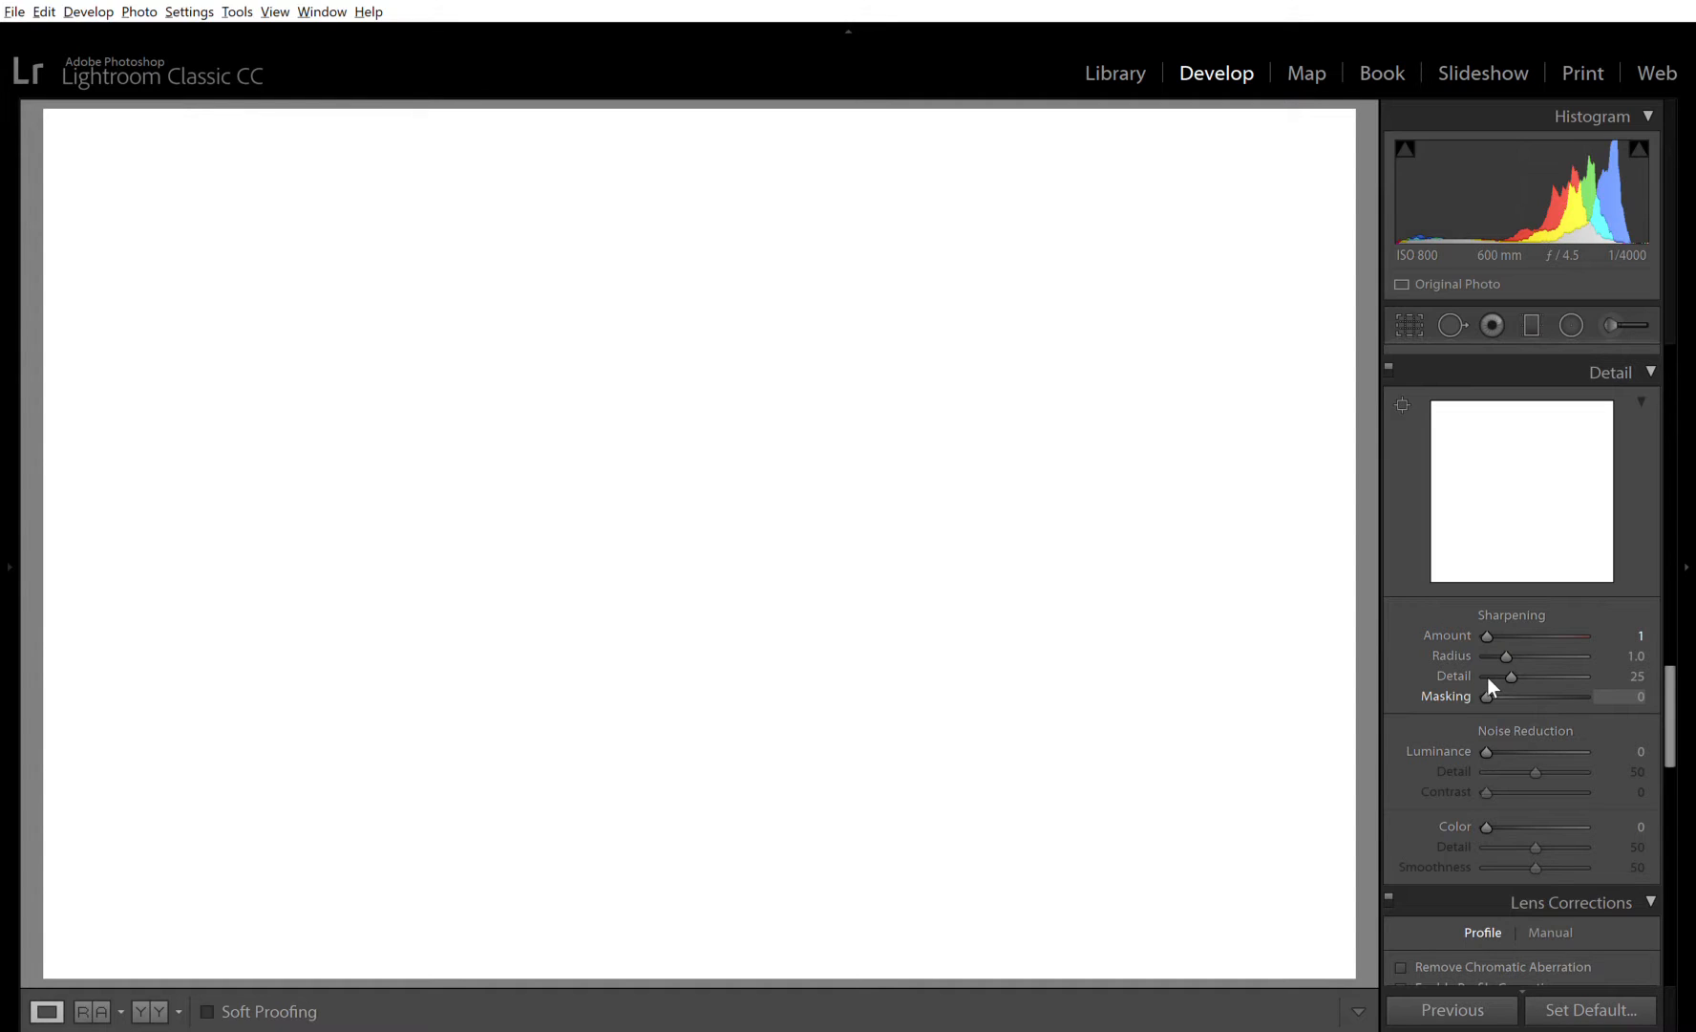
- Alt-drag Sharpening Masking from 0 up to 100 so only the duck's edges stay white
{"action": "left_click_drag", "start_coordinate": [1488, 695], "coordinate": [1504, 696]}
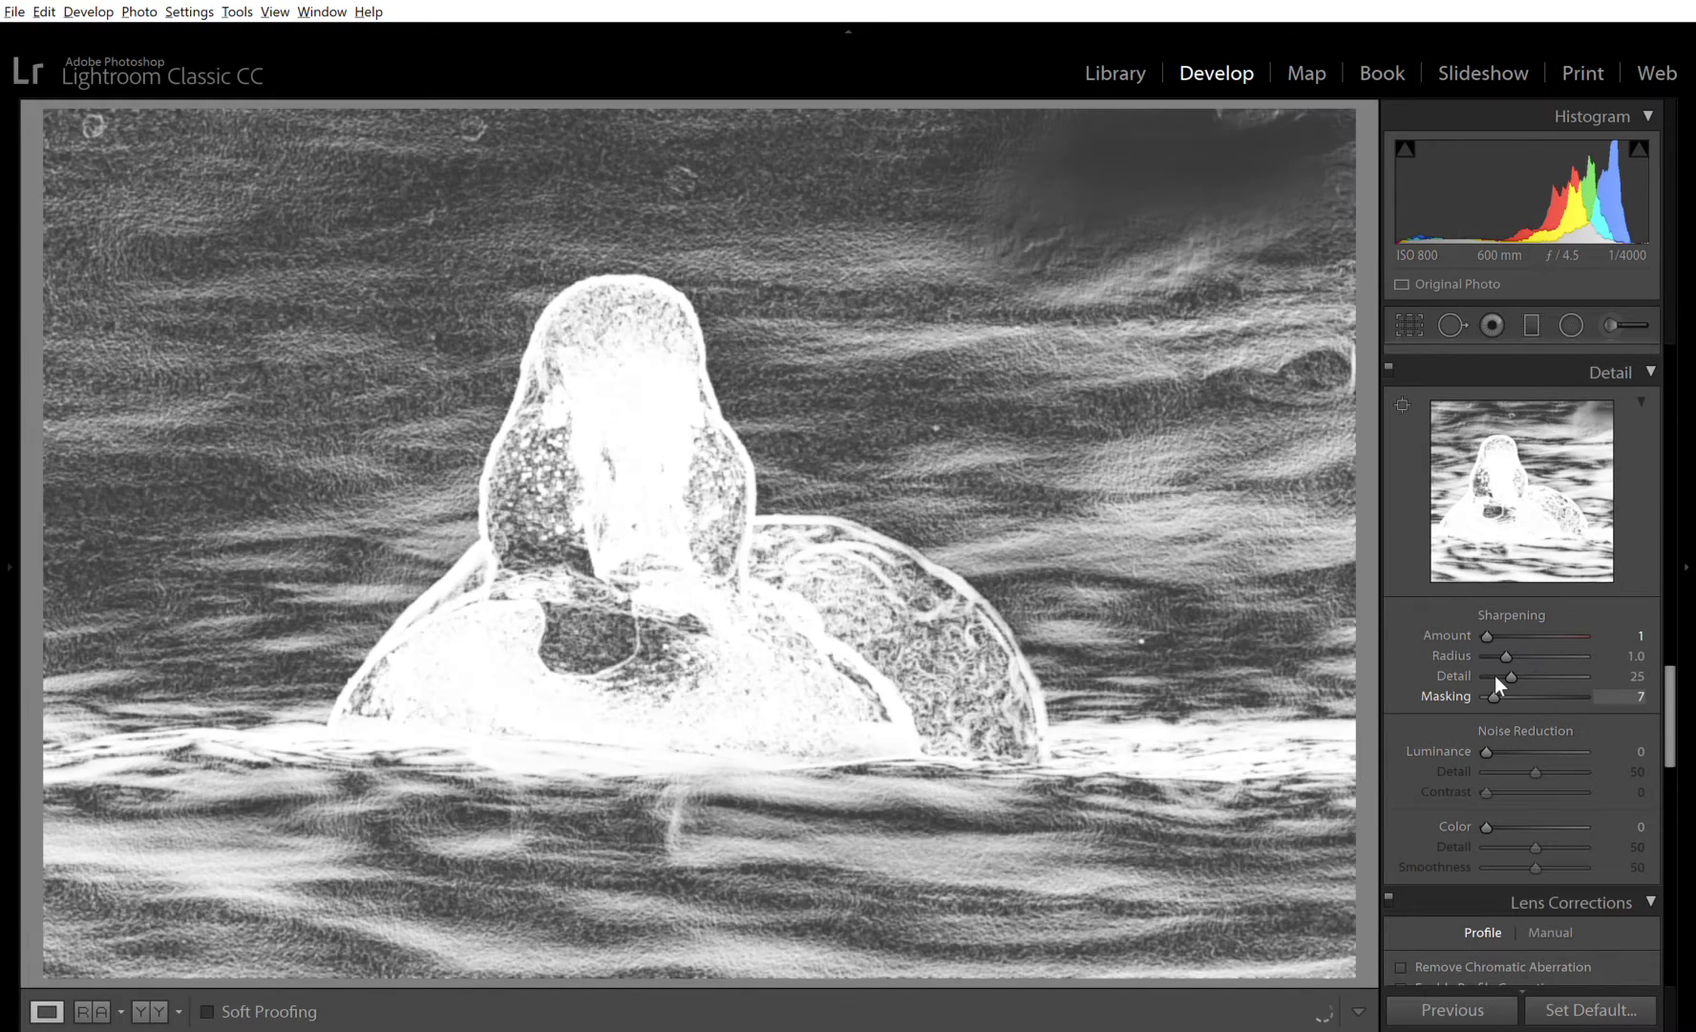
{"action": "left_click_drag", "start_coordinate": [1511, 695], "coordinate": [1530, 696]}
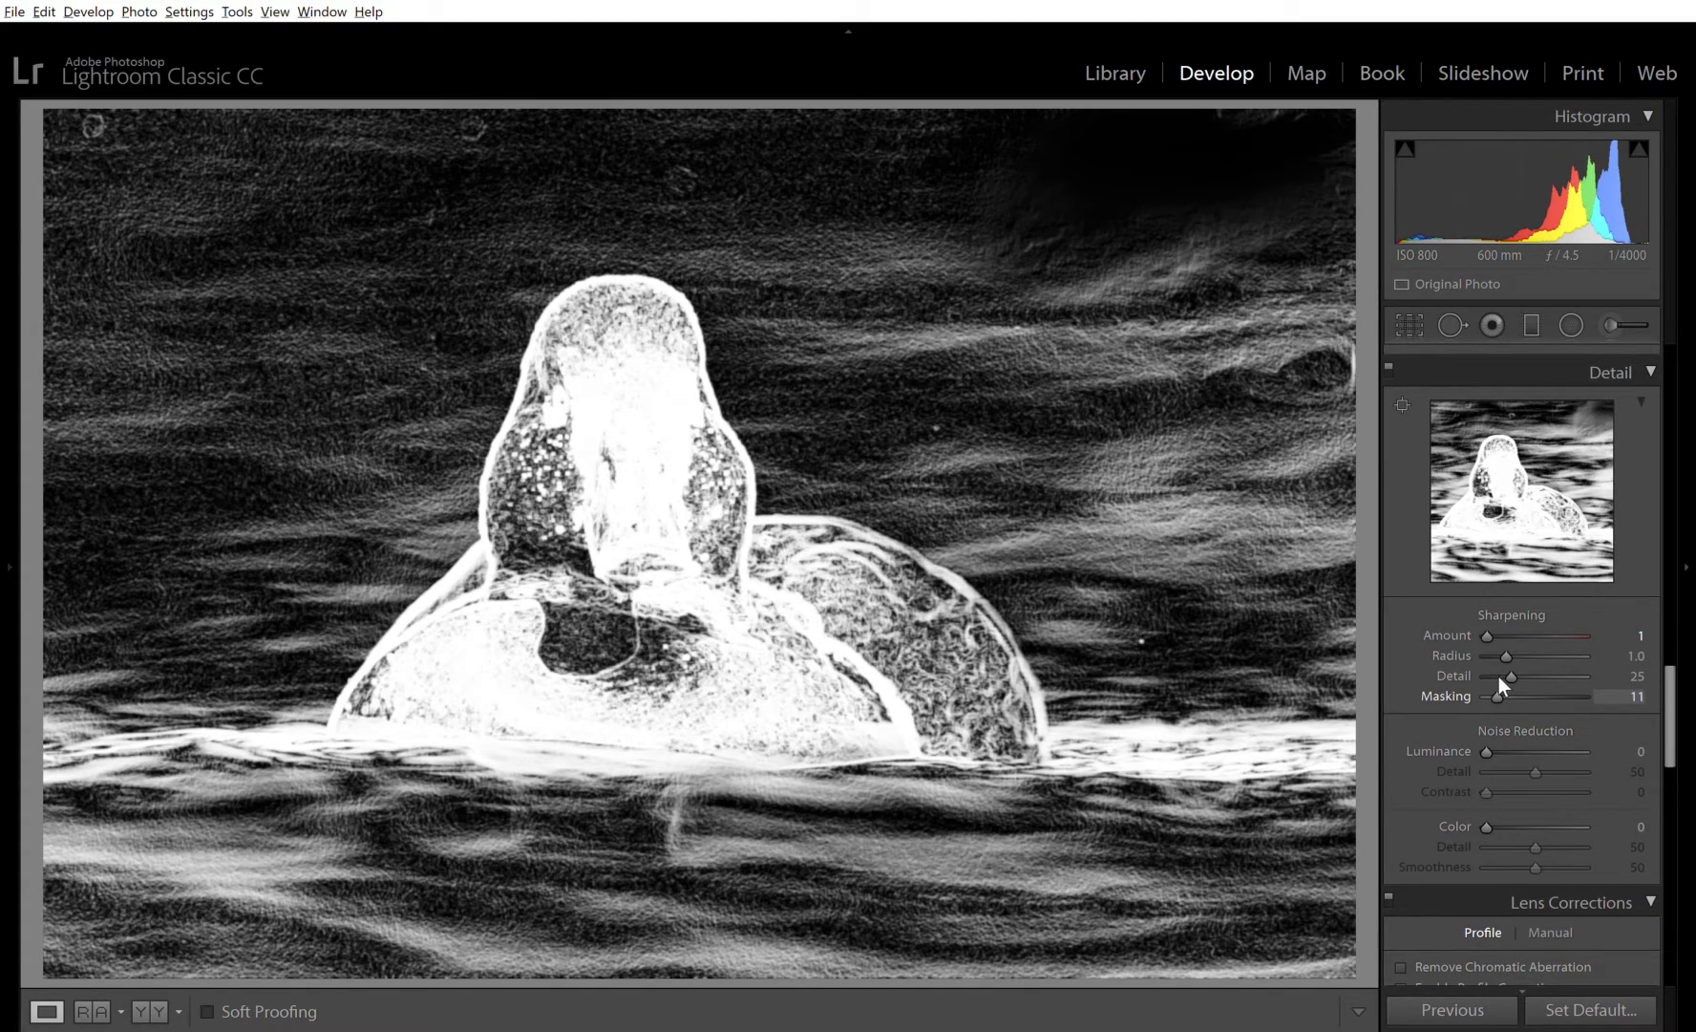
{"action": "left_click_drag", "start_coordinate": [1506, 697], "coordinate": [1526, 698]}
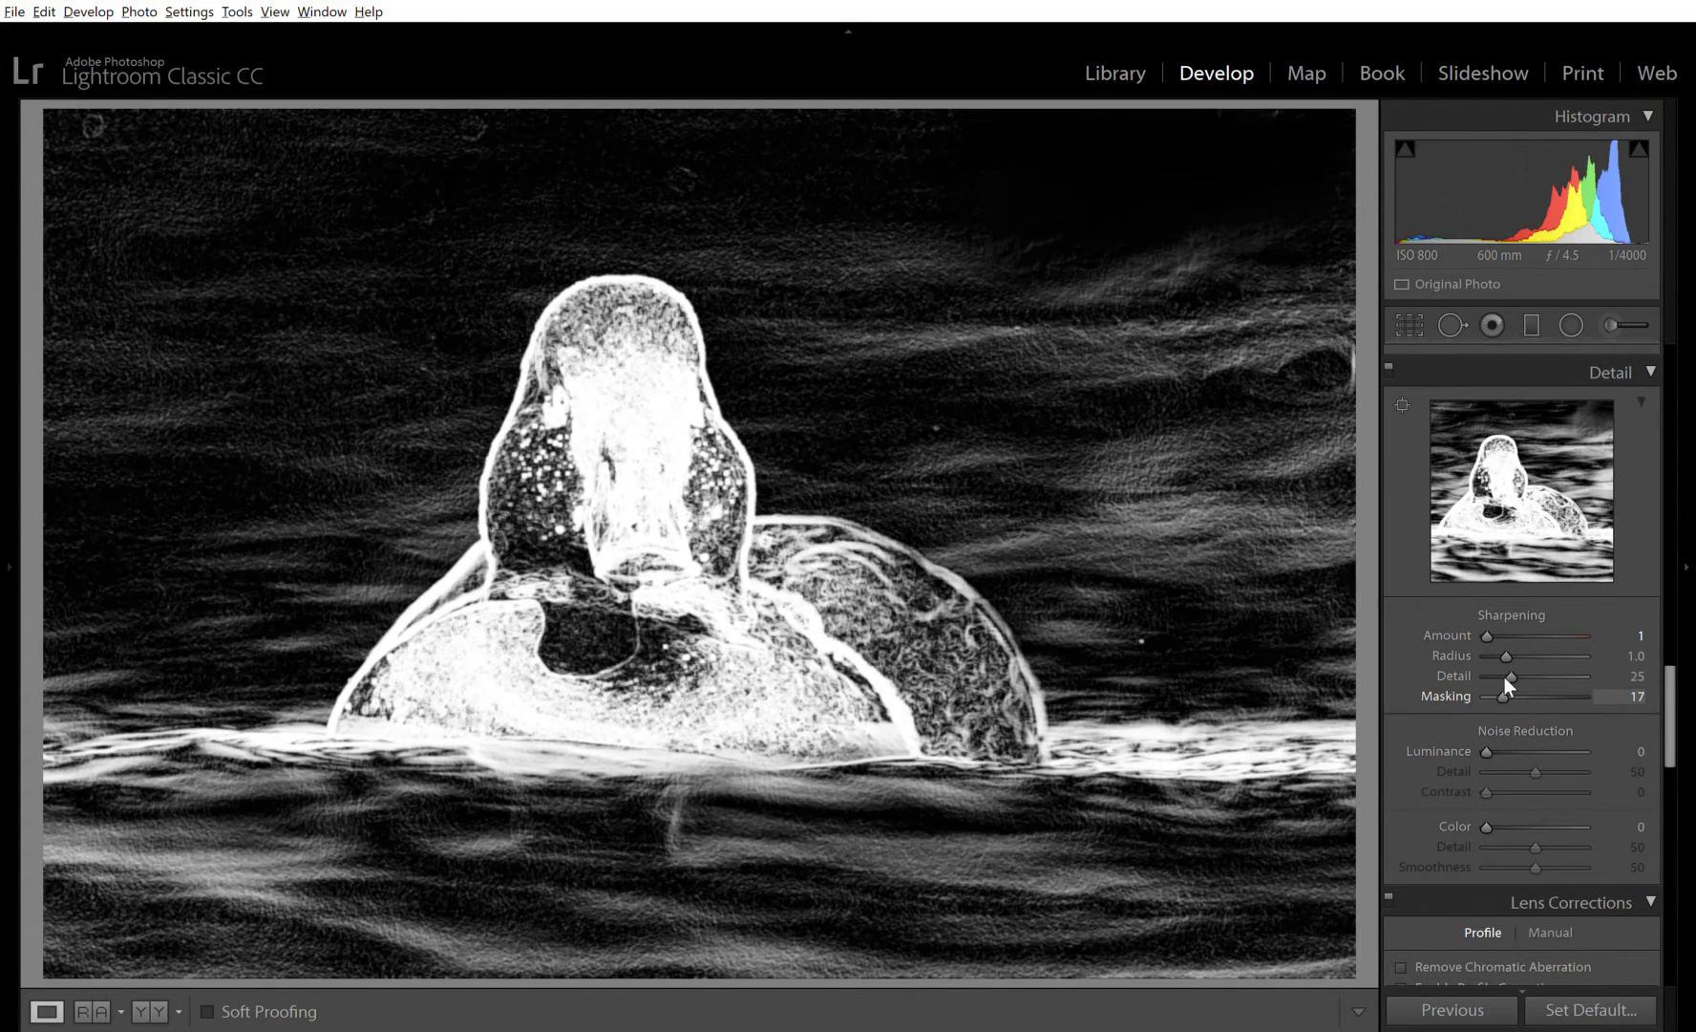
{"action": "left_click_drag", "start_coordinate": [1509, 695], "coordinate": [1515, 696]}
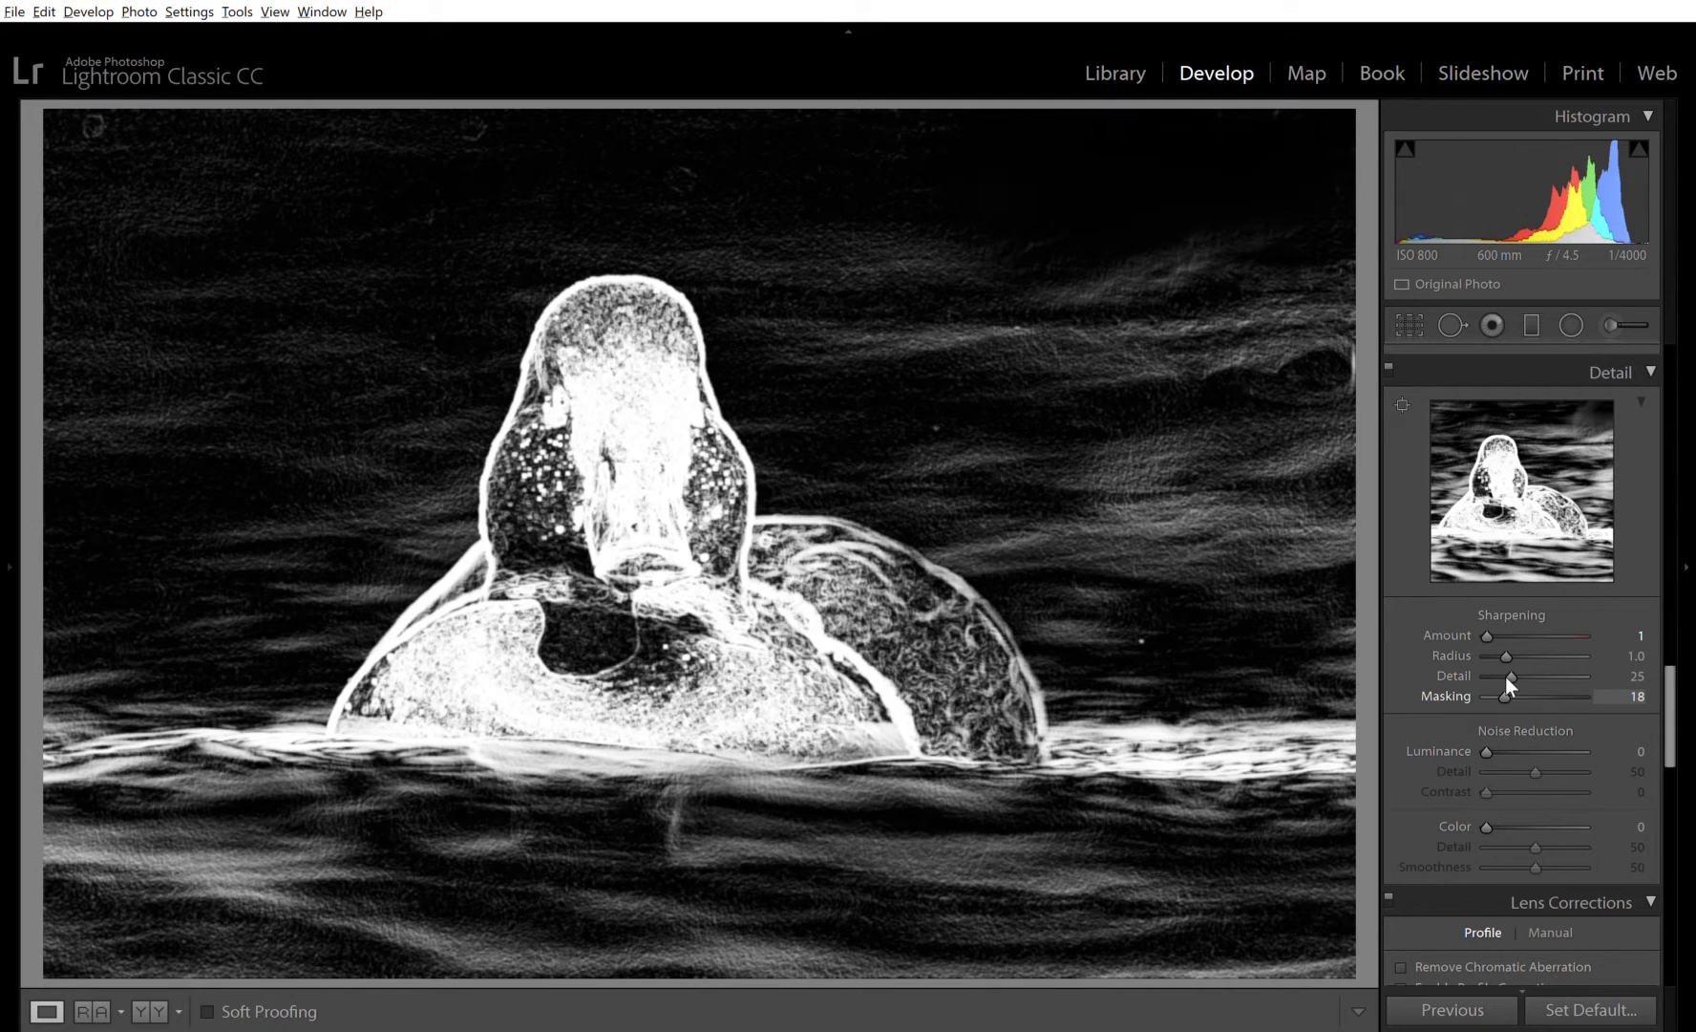
{"action": "left_click_drag", "start_coordinate": [1511, 695], "coordinate": [1526, 695]}
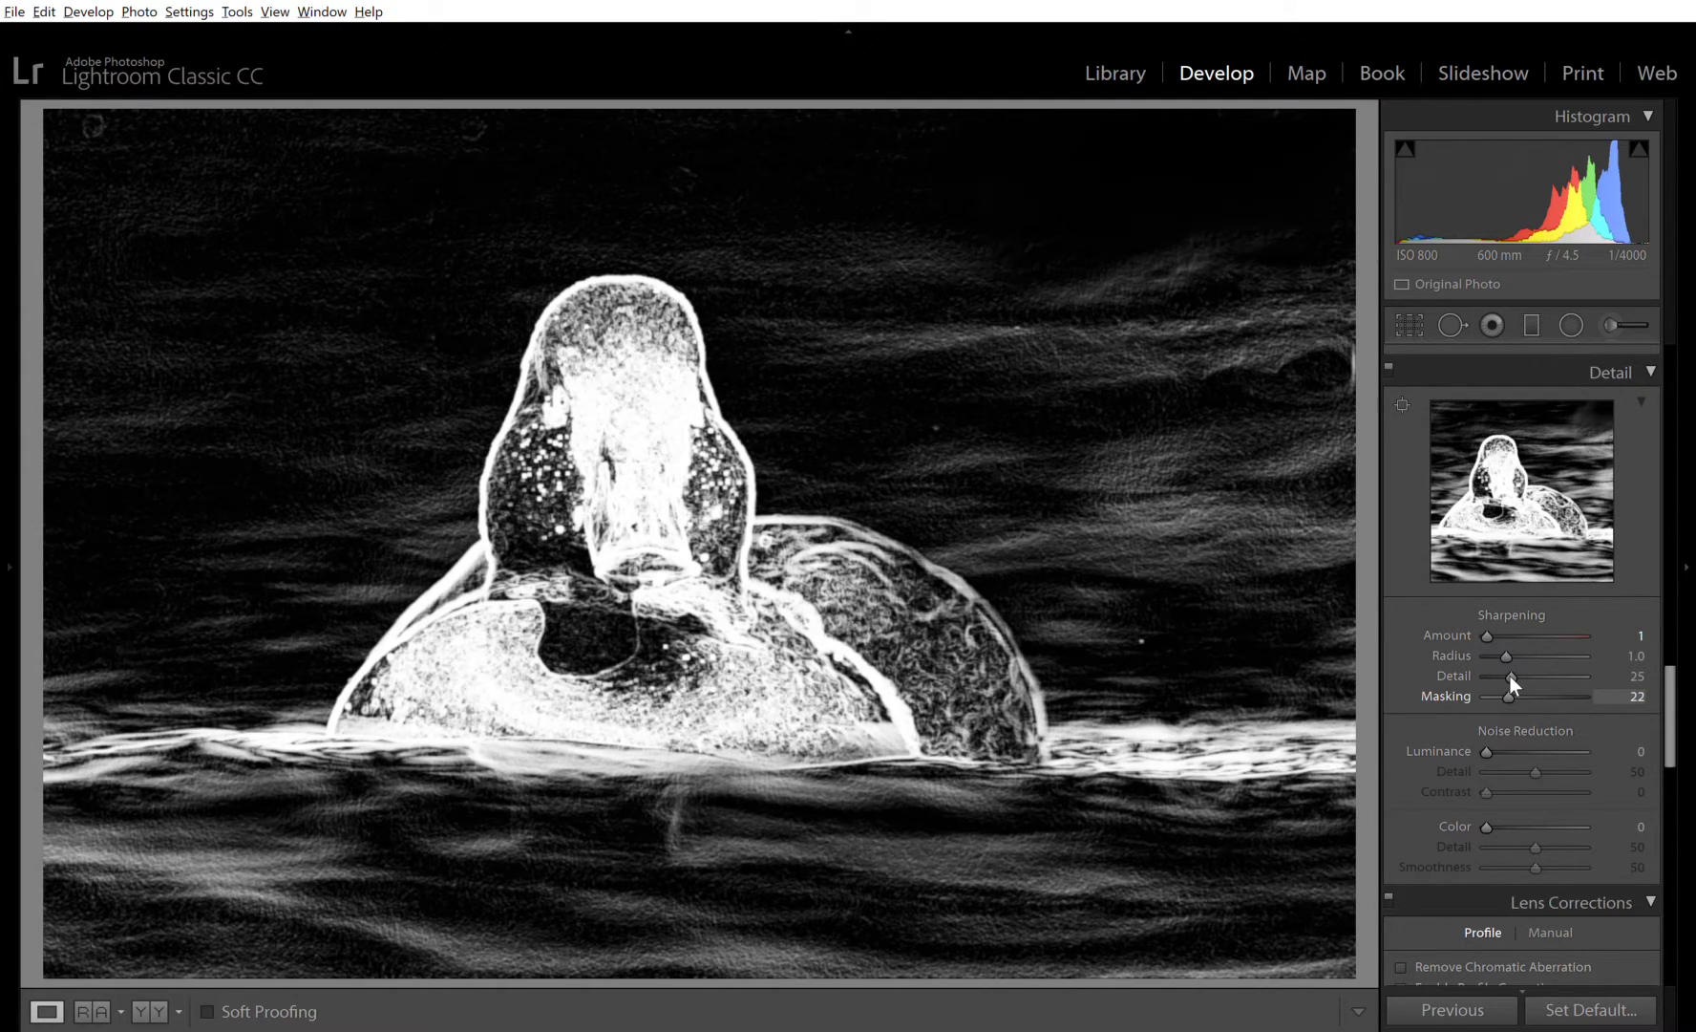
{"action": "left_click_drag", "start_coordinate": [1515, 695], "coordinate": [1521, 696]}
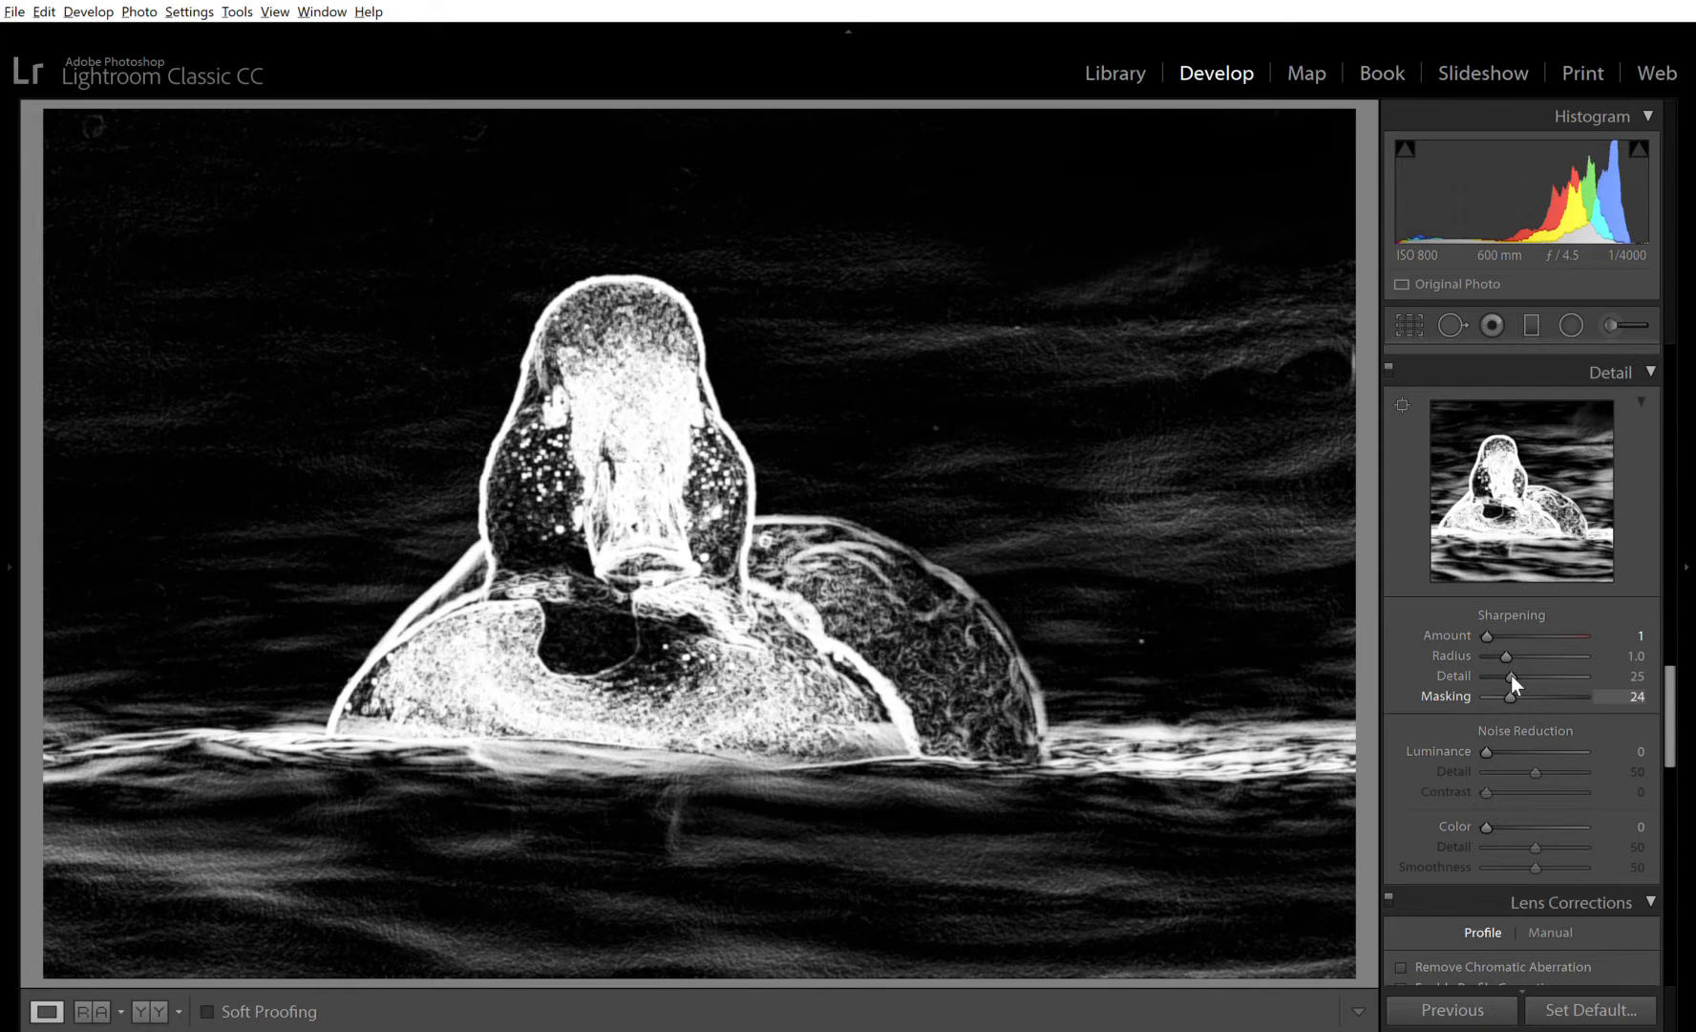
{"action": "left_click_drag", "start_coordinate": [1511, 695], "coordinate": [1578, 695]}
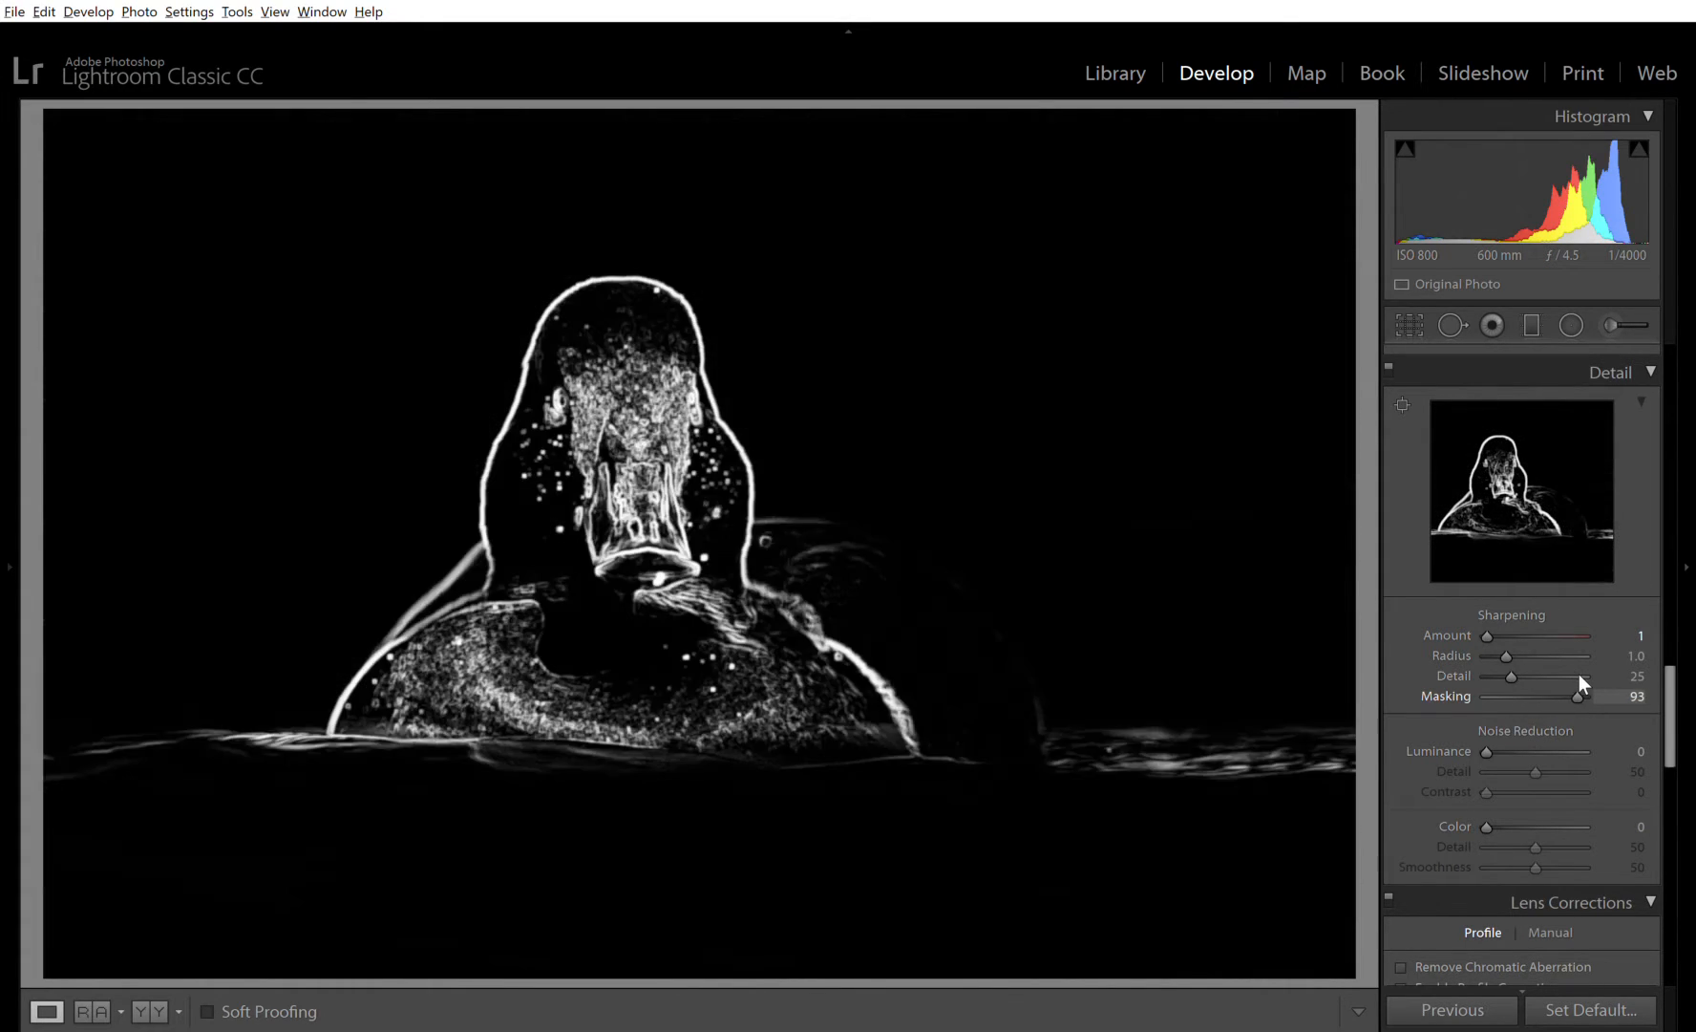
{"action": "left_click_drag", "start_coordinate": [1578, 695], "coordinate": [1587, 695]}
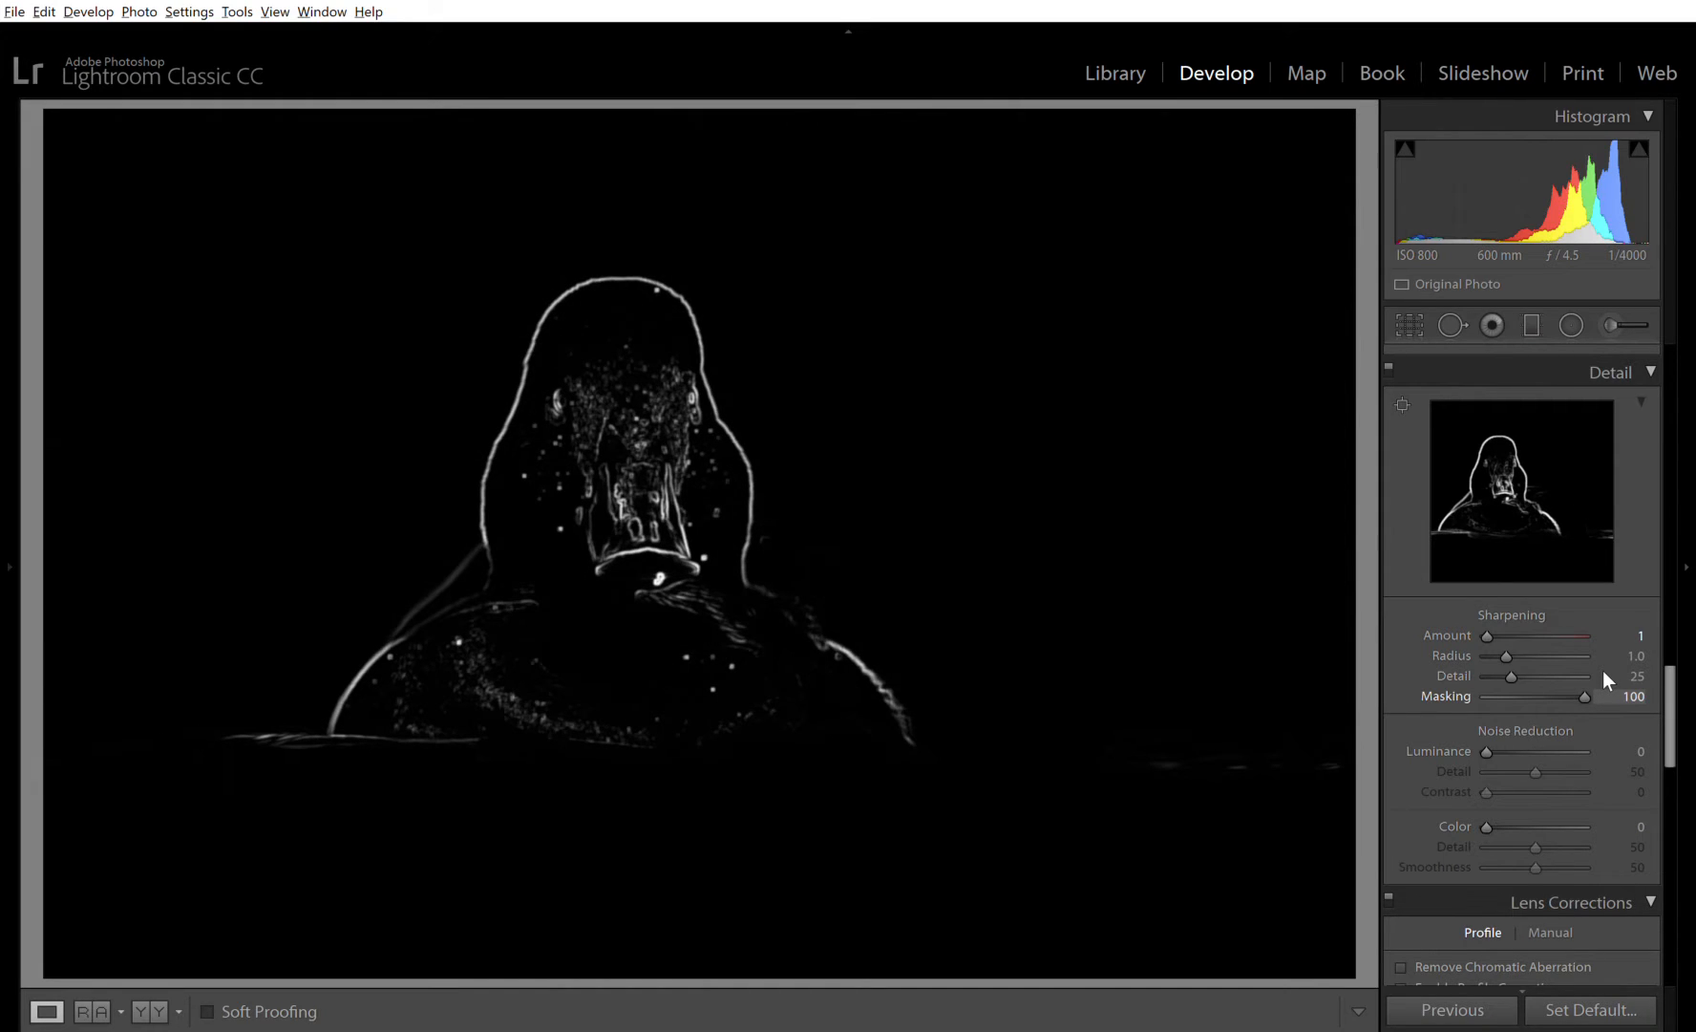
- Bring Masking back down and settle it at 40, leaving the water unsharpened
{"action": "left_click_drag", "start_coordinate": [1589, 697], "coordinate": [1586, 698]}
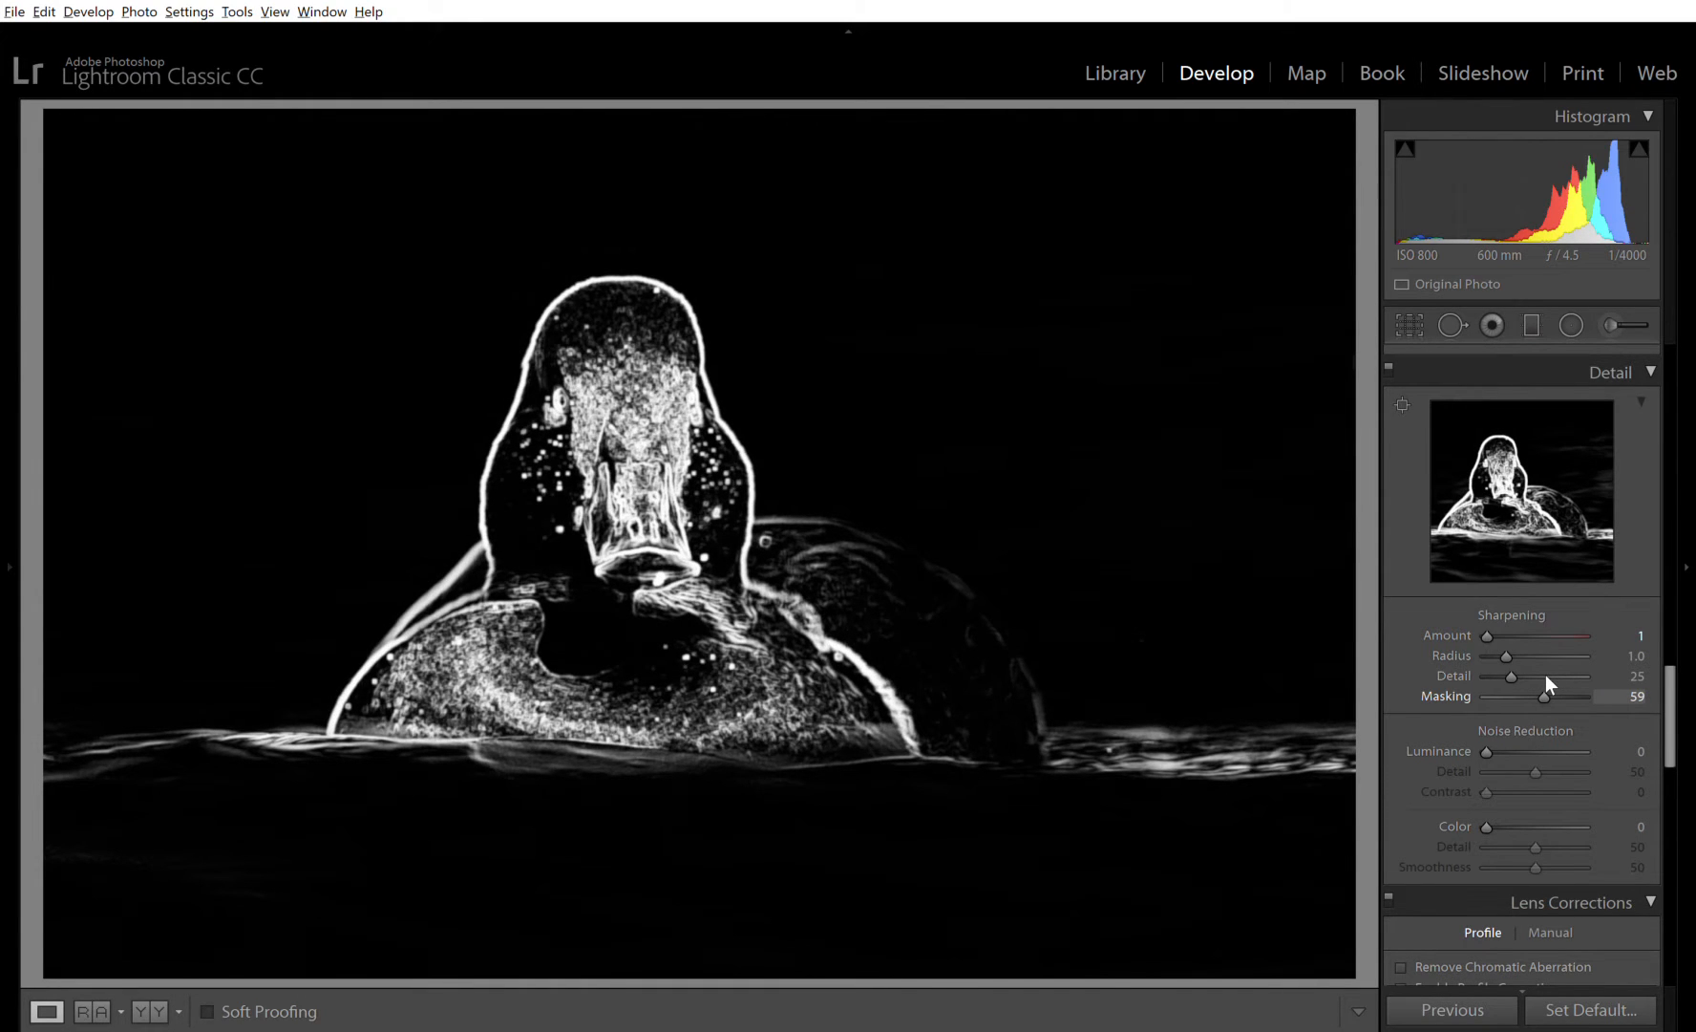
{"action": "left_click_drag", "start_coordinate": [1550, 695], "coordinate": [1546, 696]}
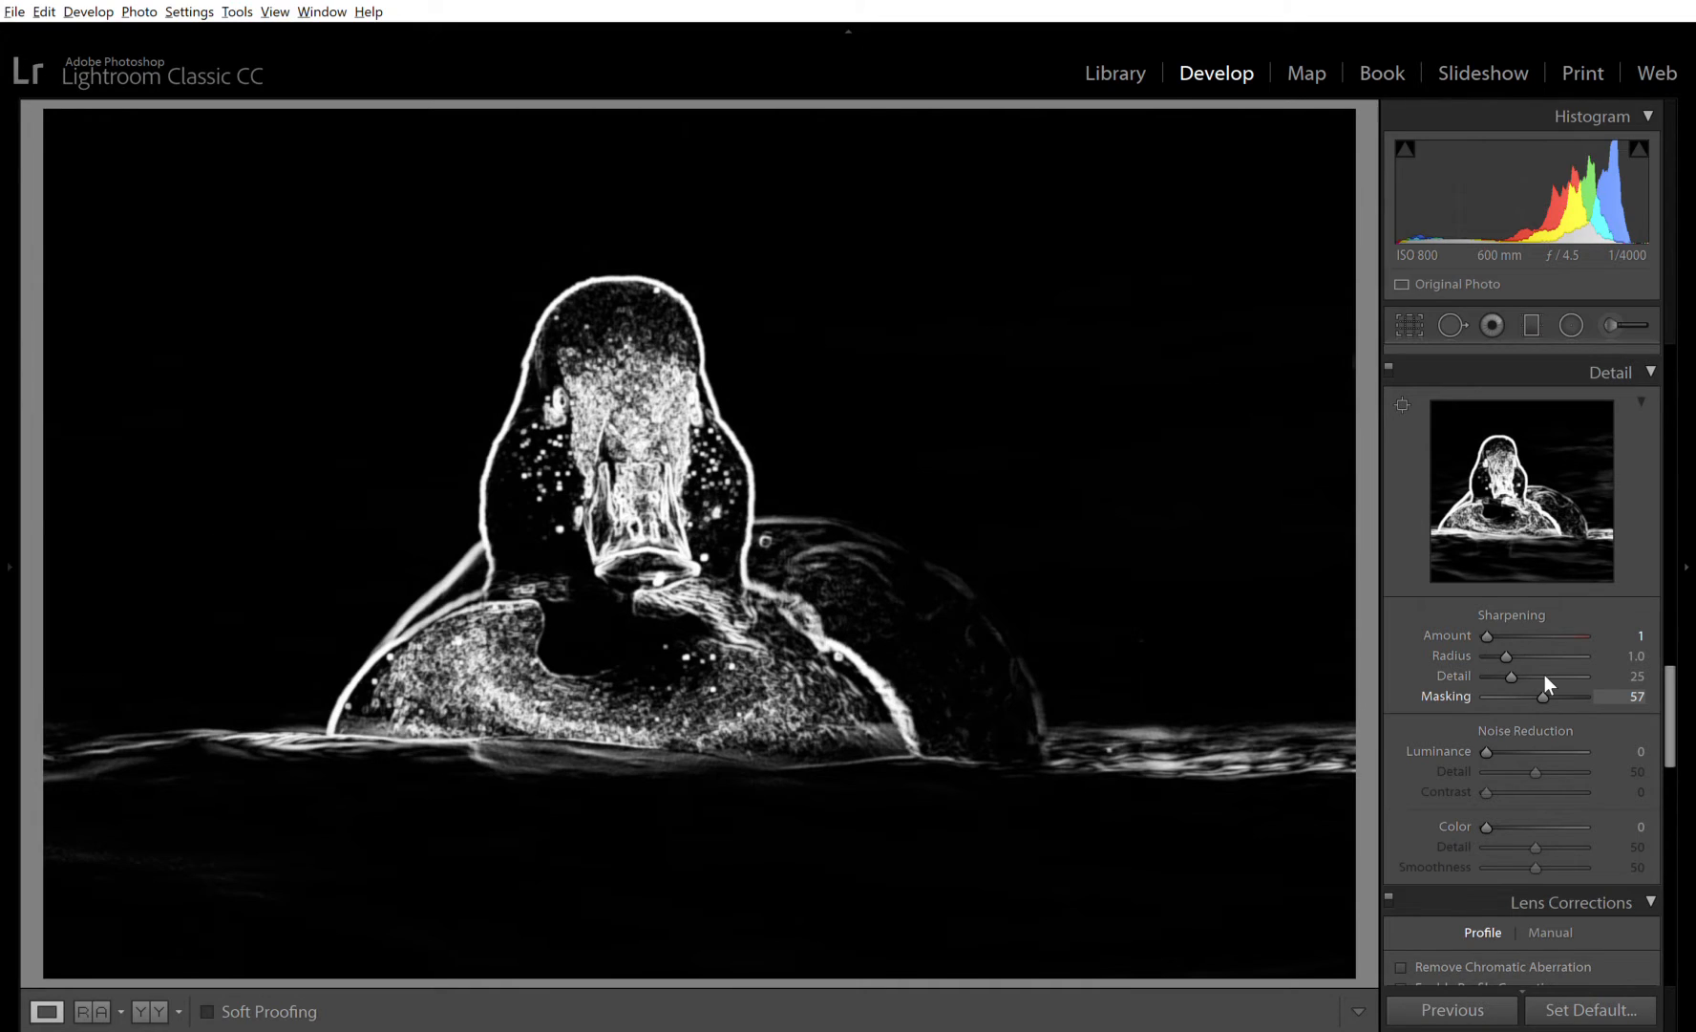
{"action": "left_click_drag", "start_coordinate": [1555, 695], "coordinate": [1536, 695]}
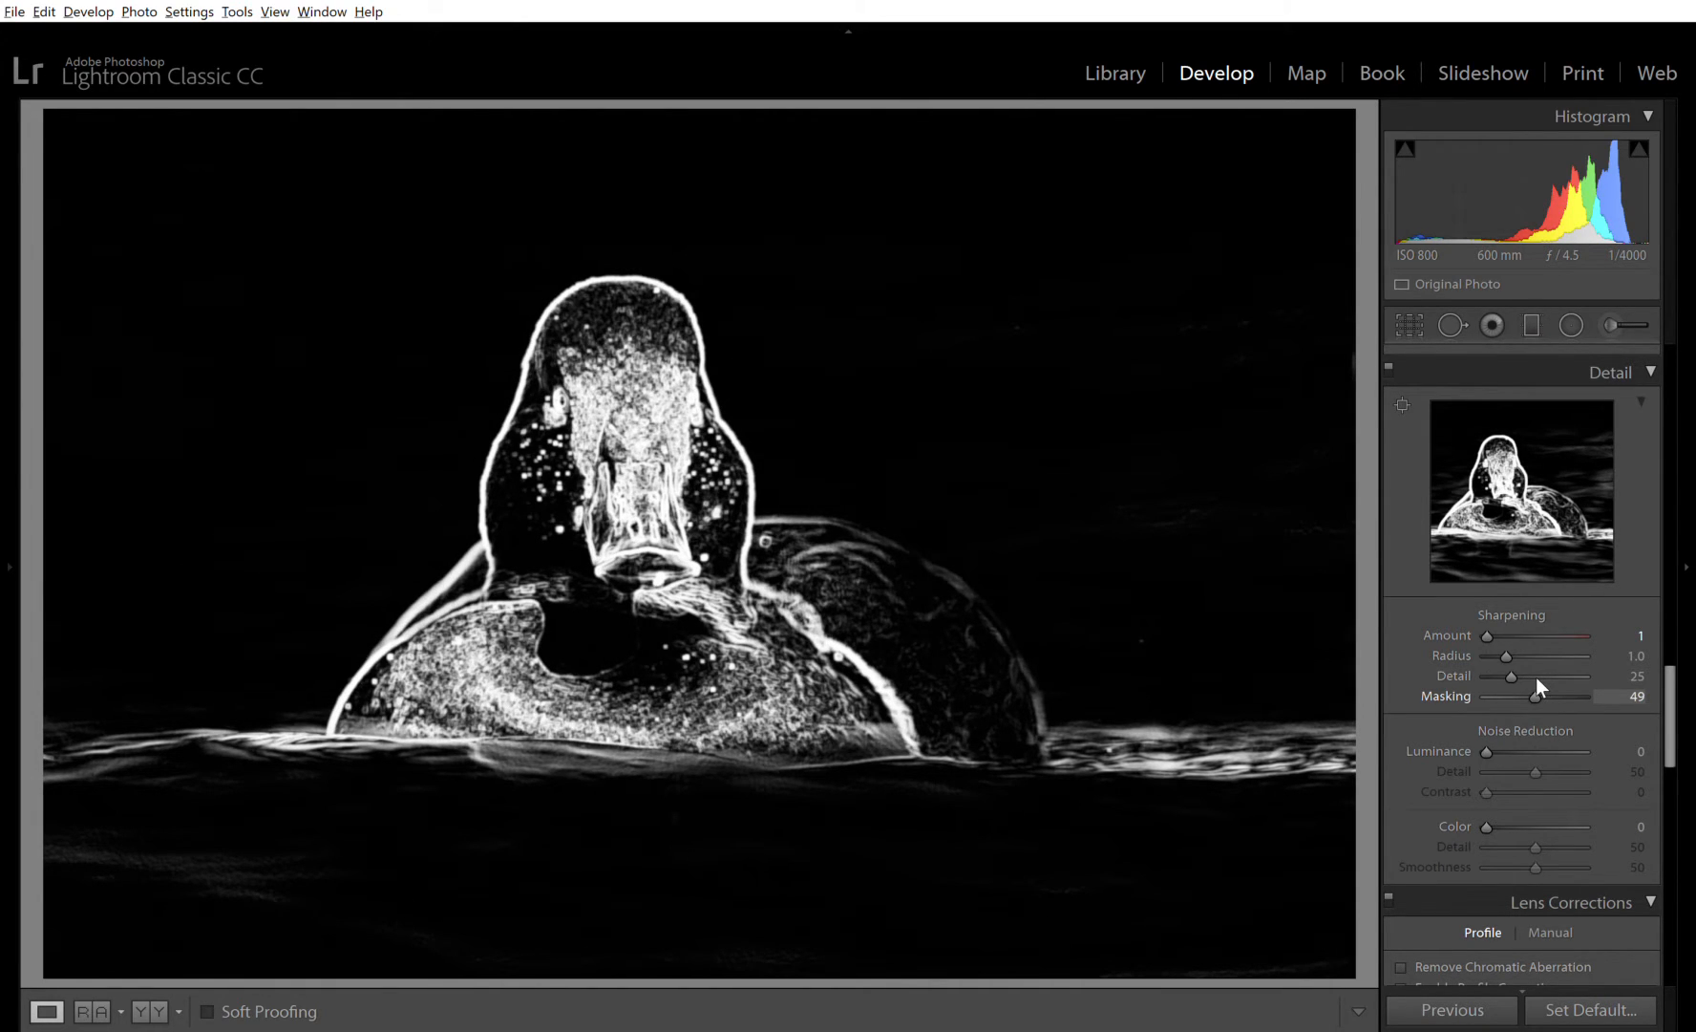
{"action": "left_click_drag", "start_coordinate": [1534, 696], "coordinate": [1527, 695]}
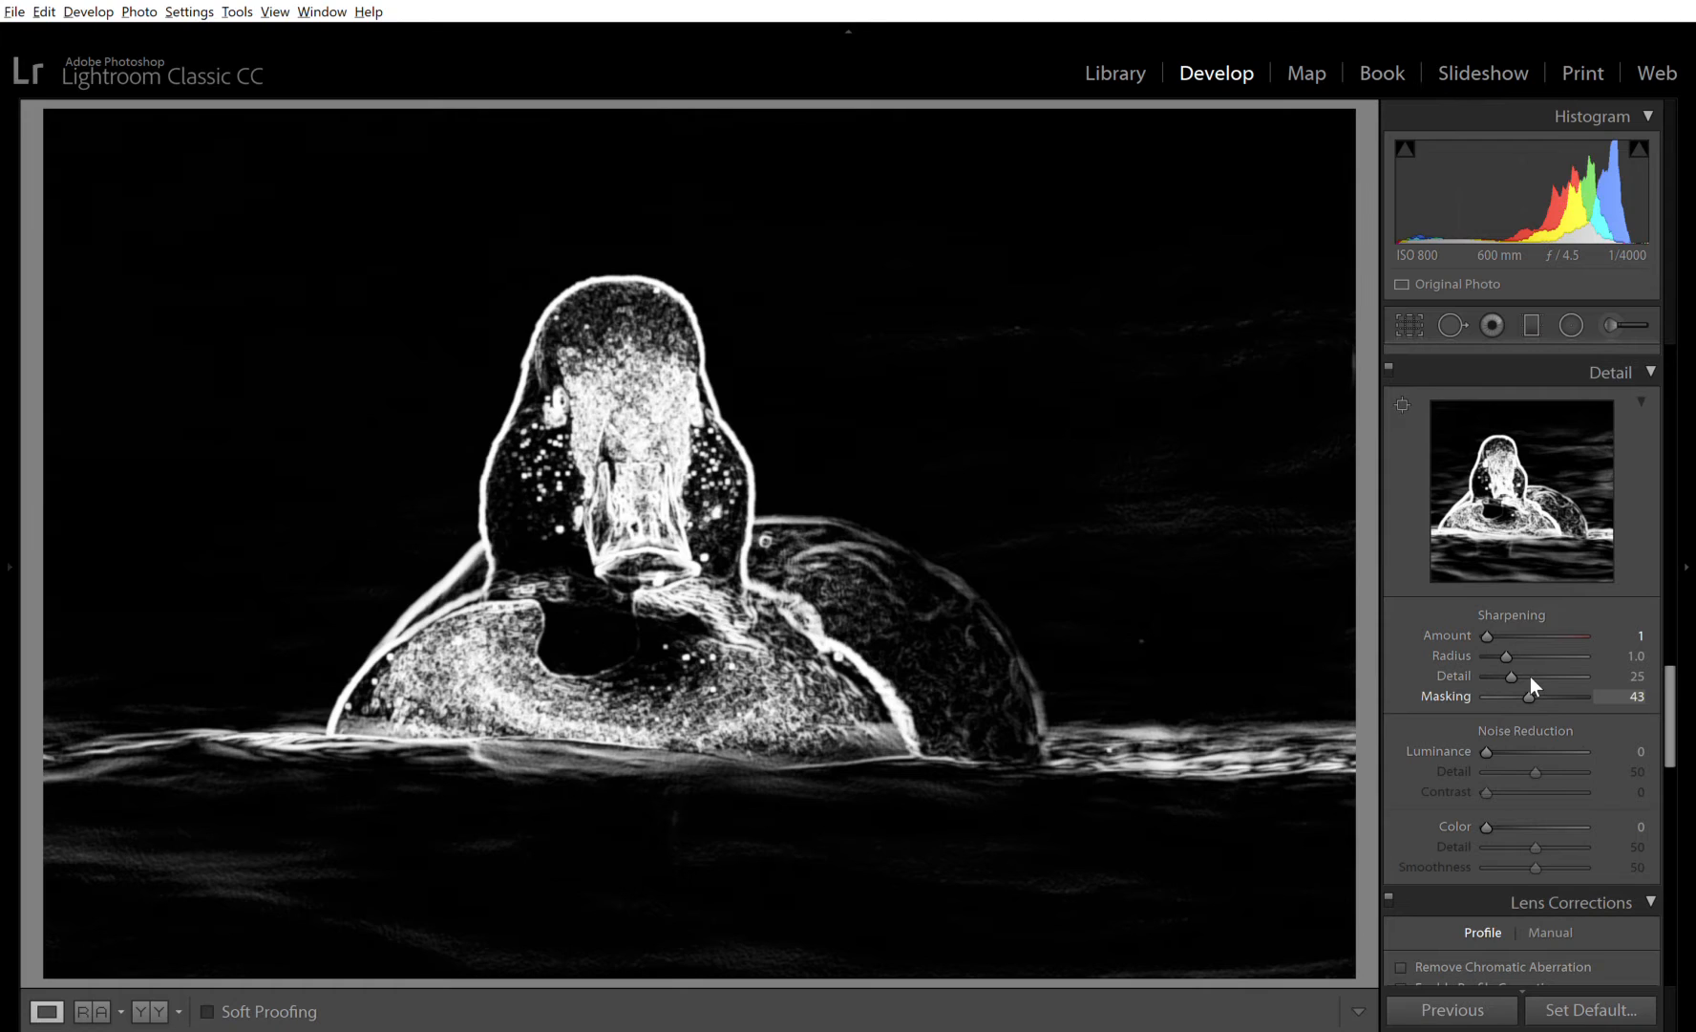
{"action": "left_click_drag", "start_coordinate": [1515, 694], "coordinate": [1511, 693]}
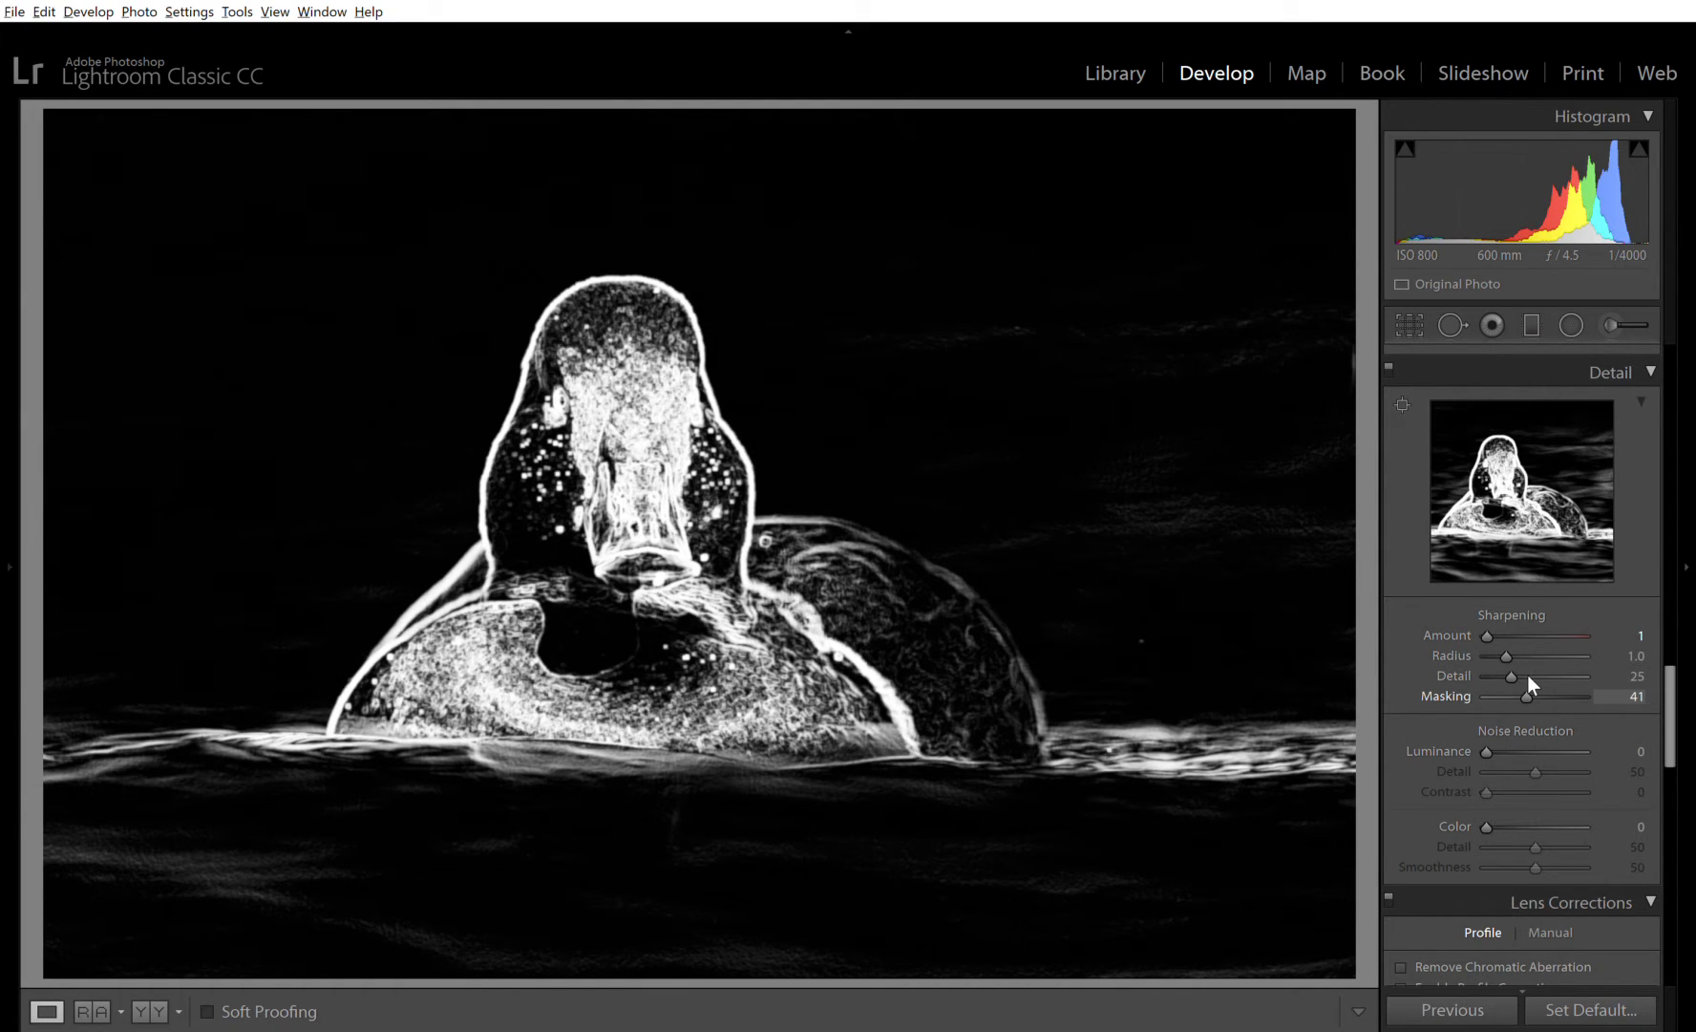
{"action": "left_click_drag", "start_coordinate": [1515, 695], "coordinate": [1509, 695]}
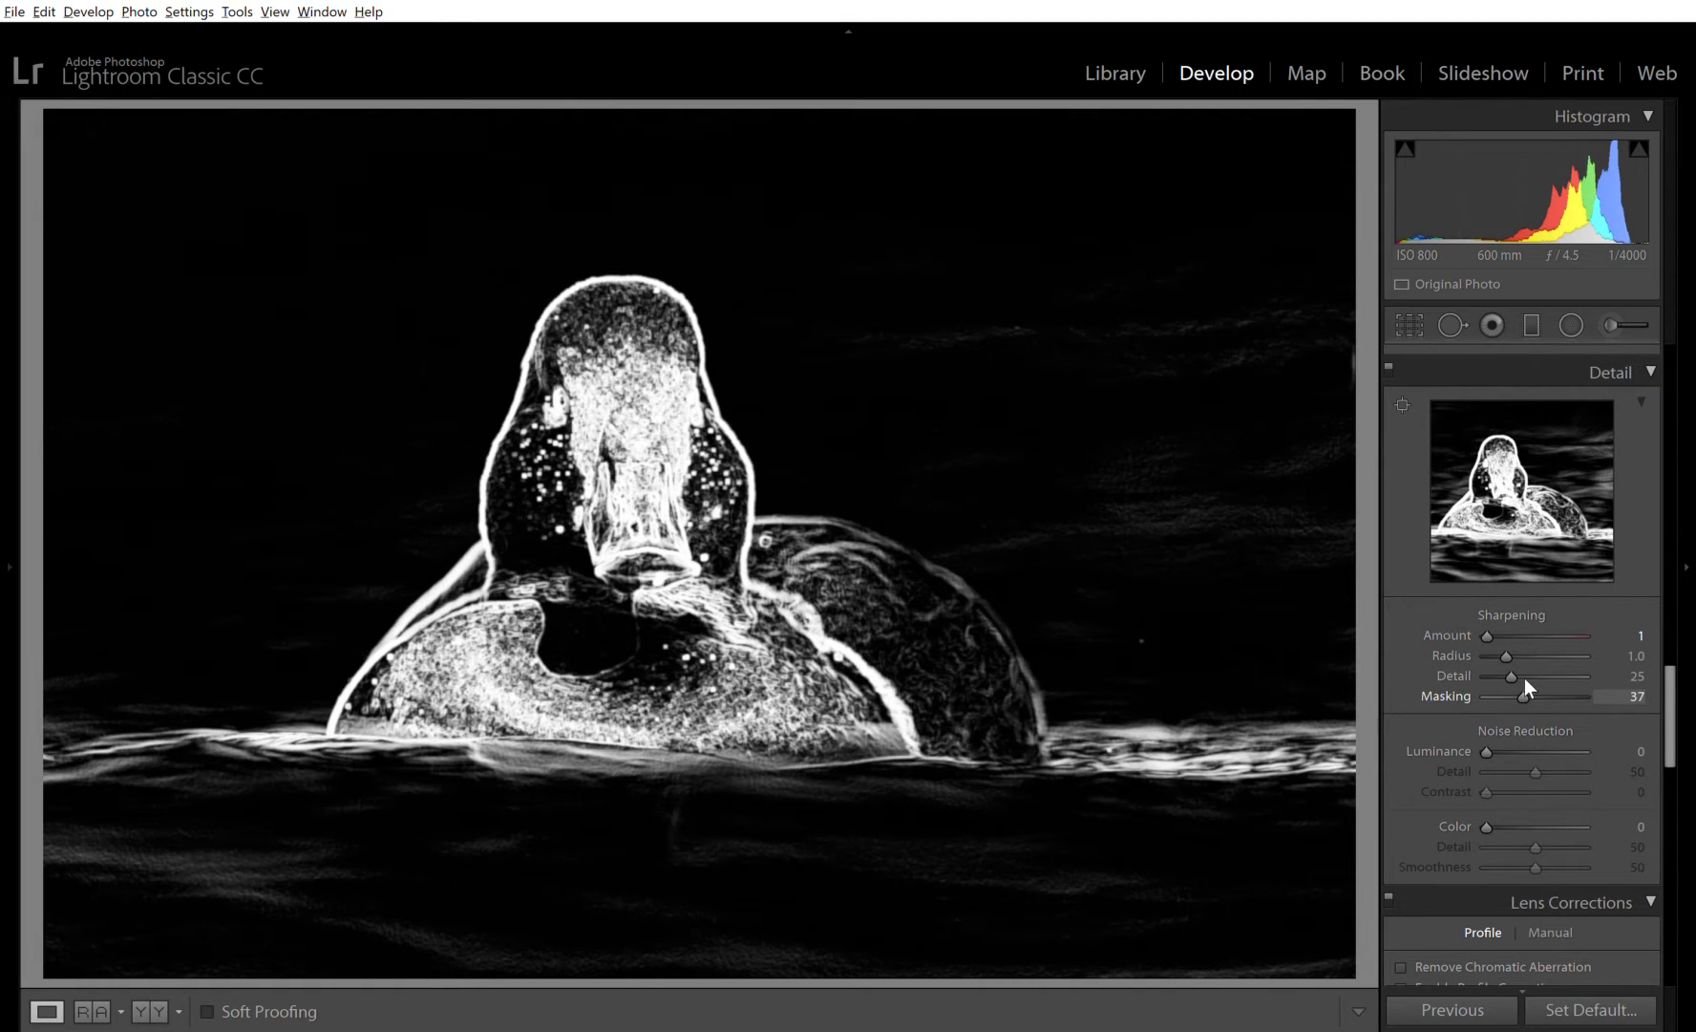
{"action": "left_click_drag", "start_coordinate": [1569, 695], "coordinate": [1575, 695]}
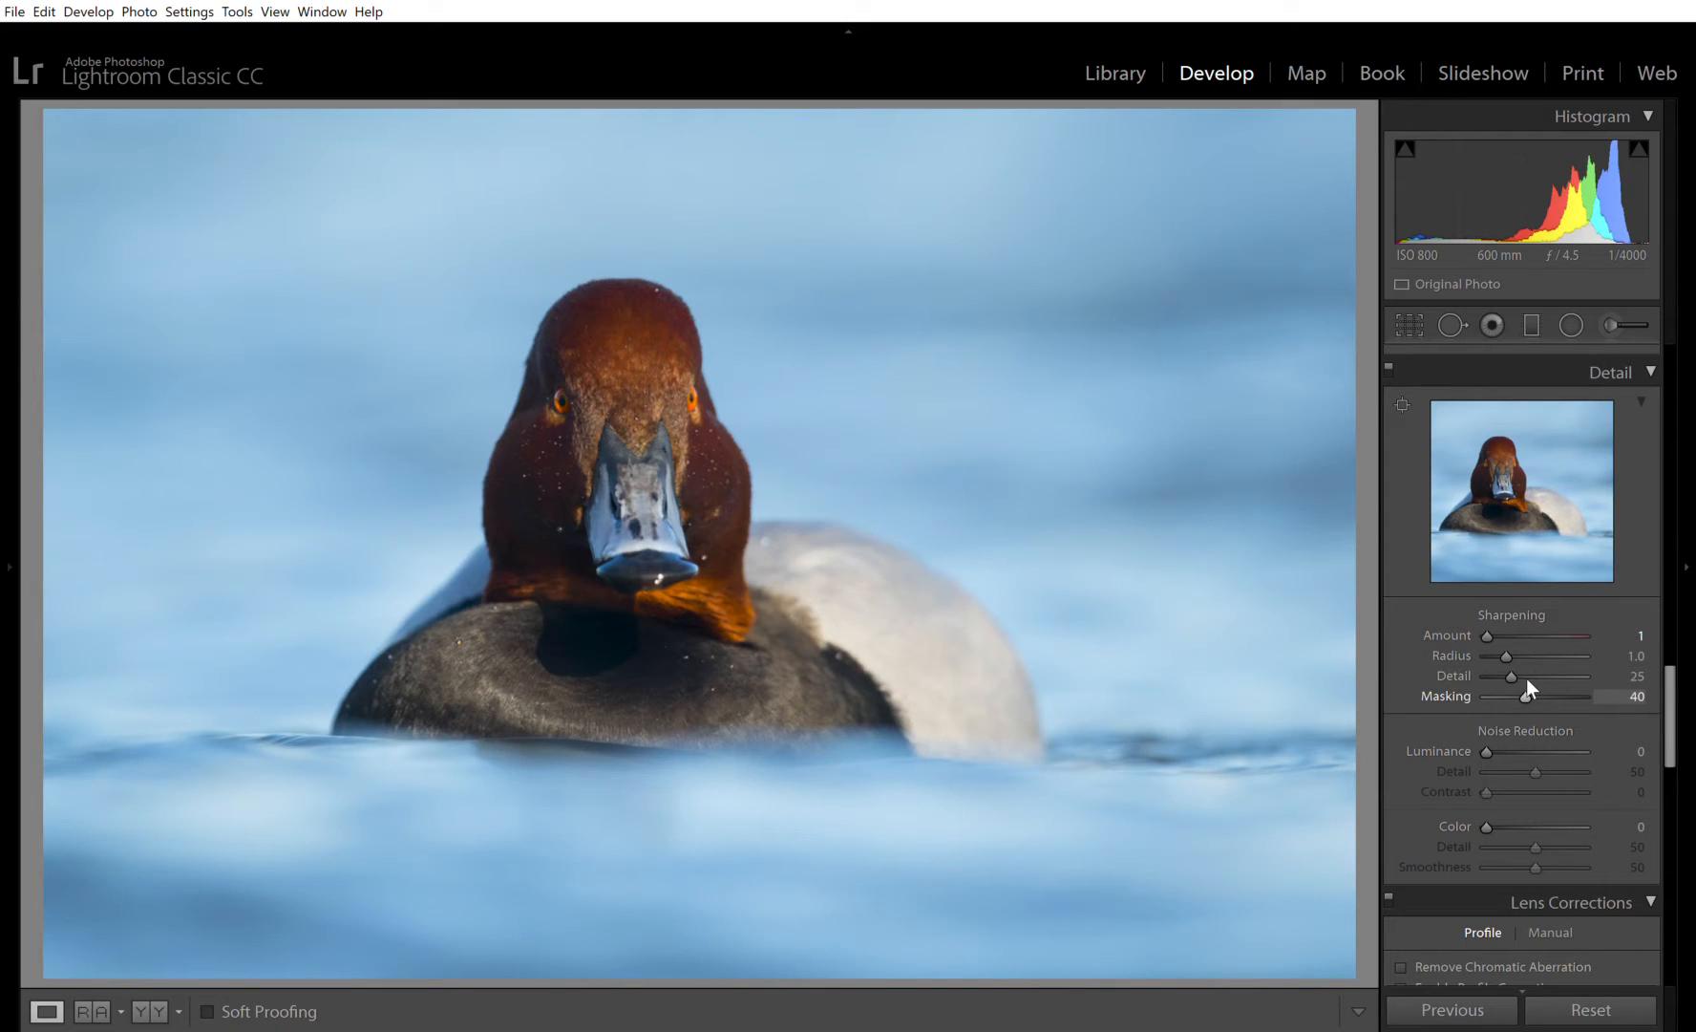
{"action": "mouse_move", "coordinate": [1522, 652]}
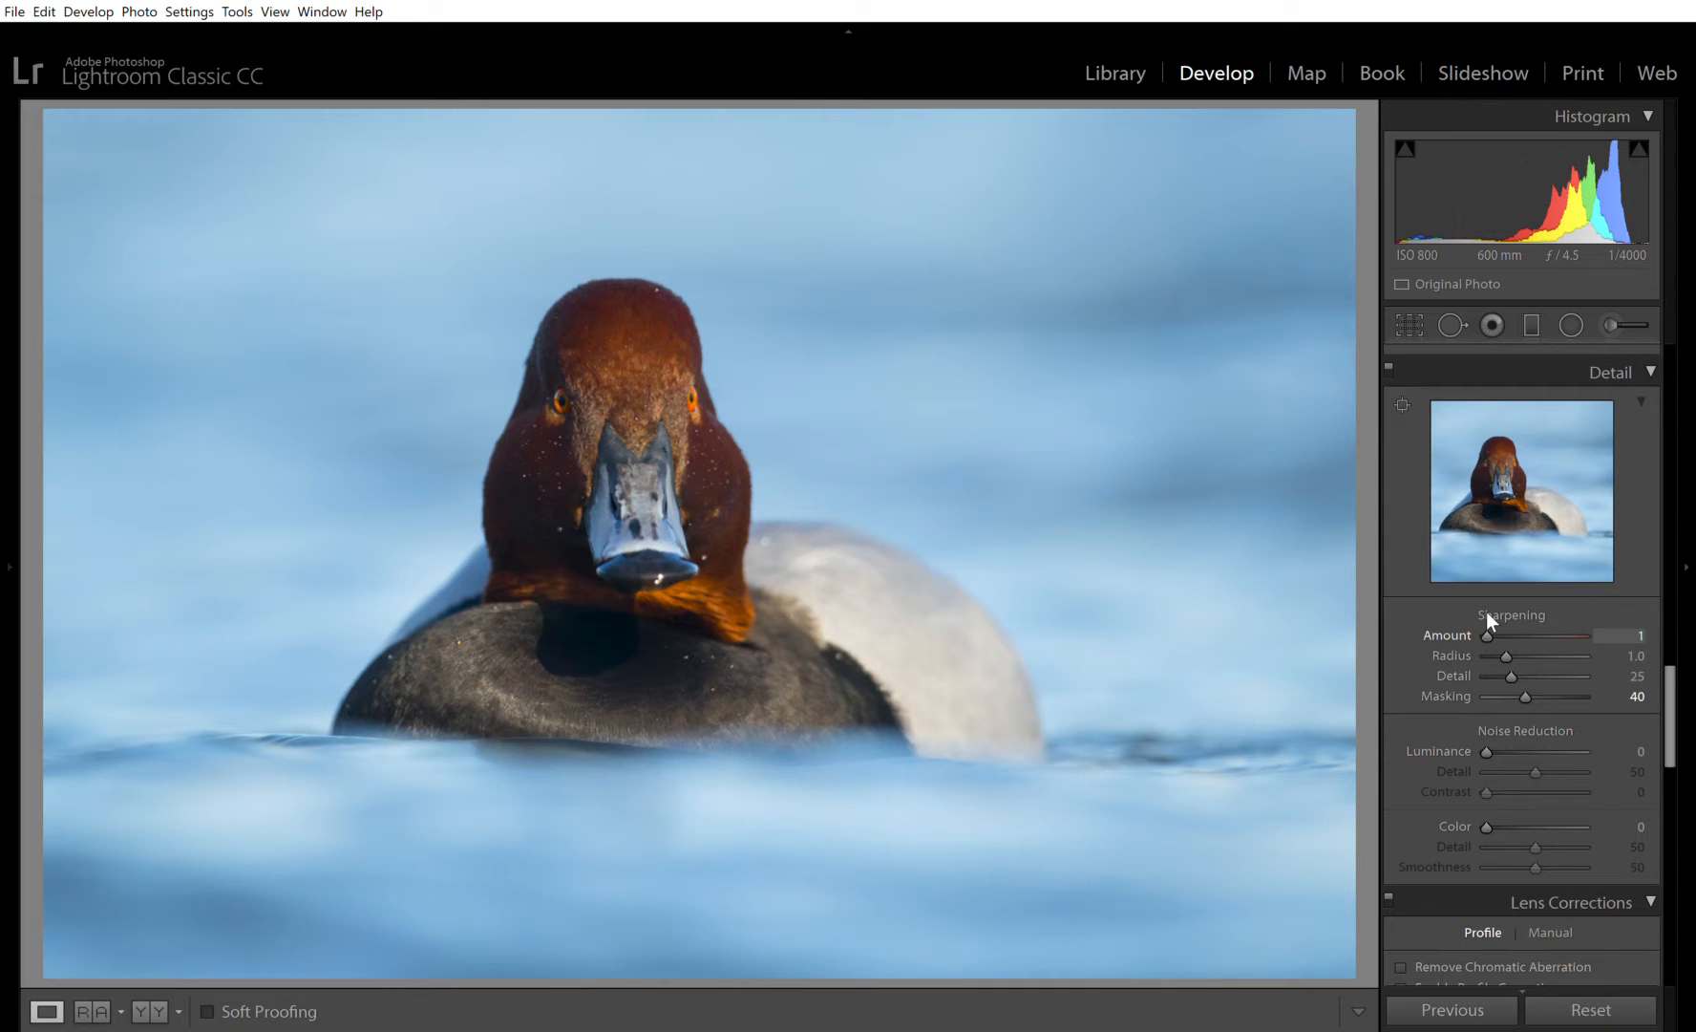
- Raise the Sharpening Amount from 1 to about 62 with Masking still at 40
{"action": "left_click_drag", "start_coordinate": [1488, 637], "coordinate": [1520, 637]}
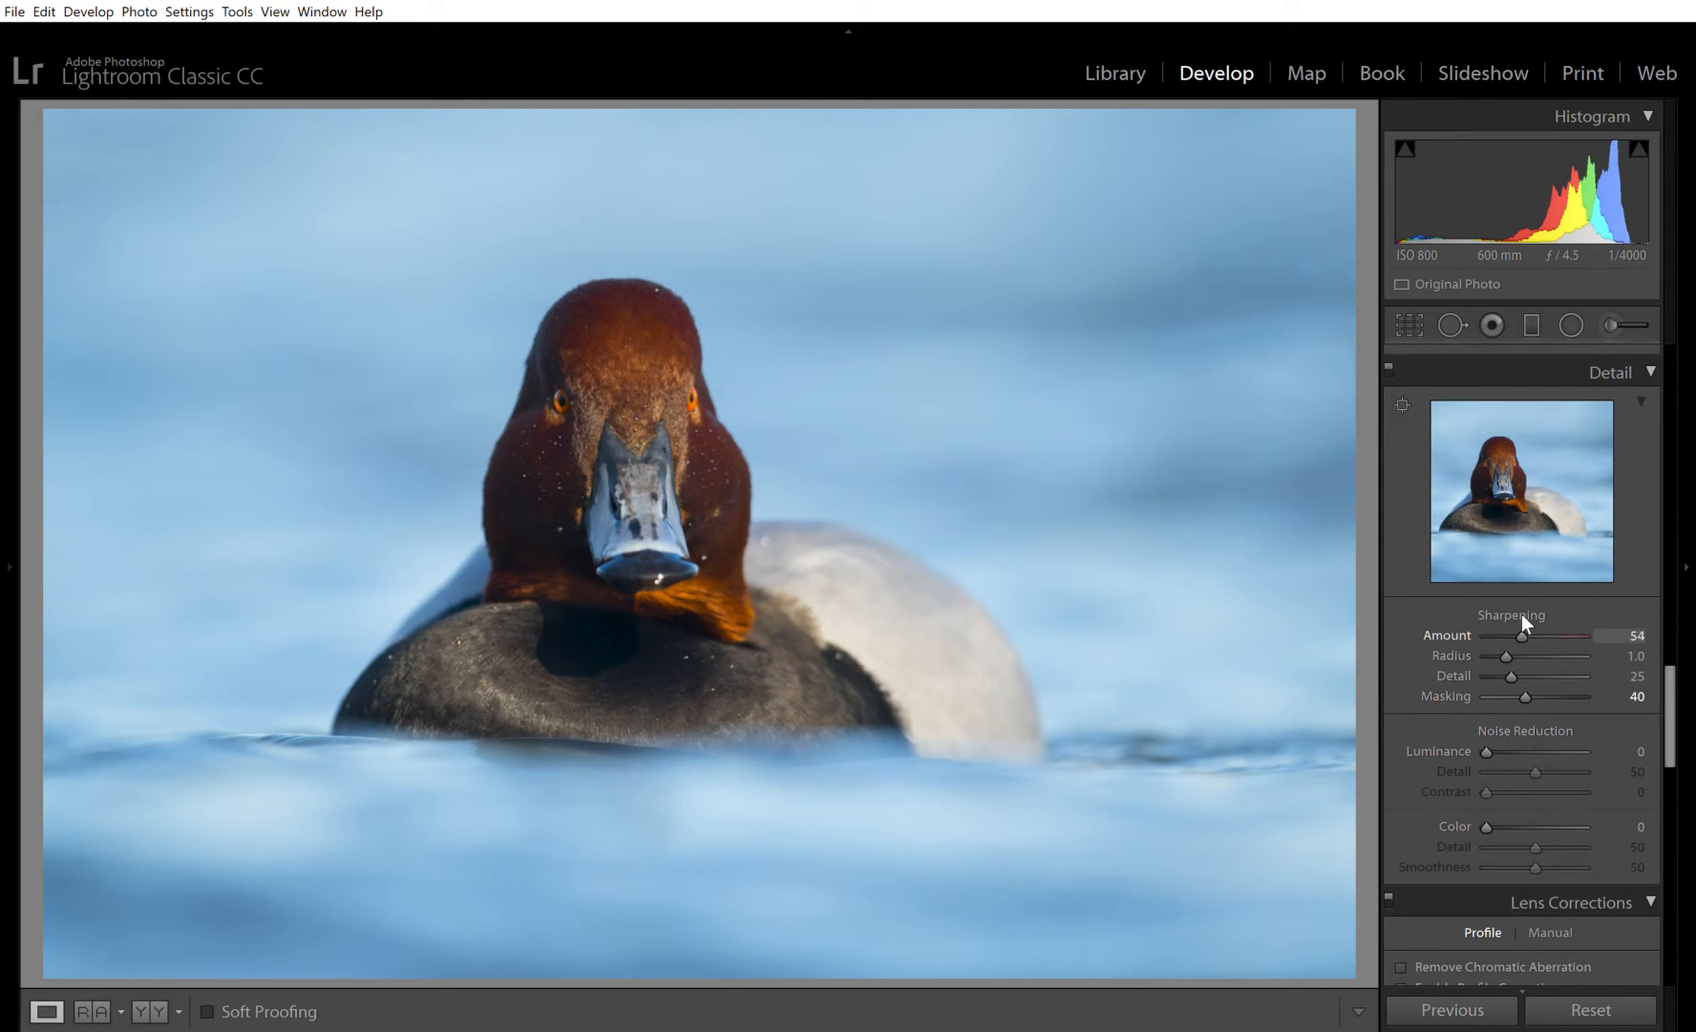
{"action": "left_click_drag", "start_coordinate": [1522, 634], "coordinate": [1530, 634]}
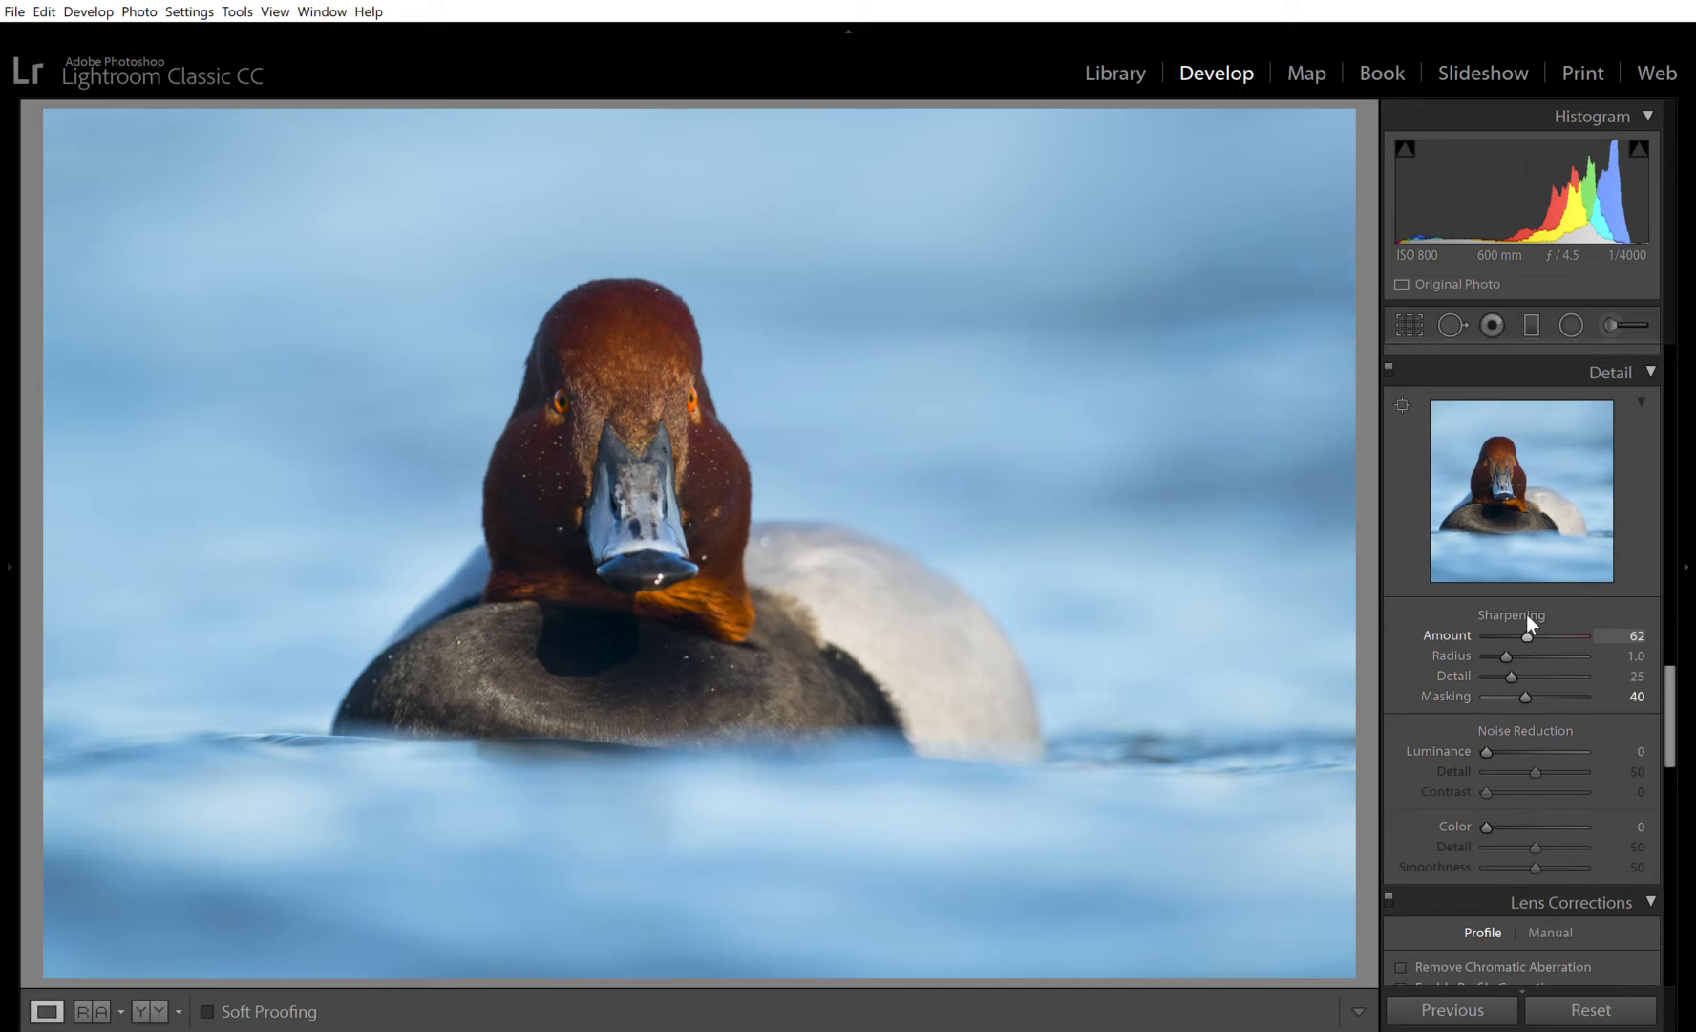
{"action": "mouse_move", "coordinate": [1530, 673]}
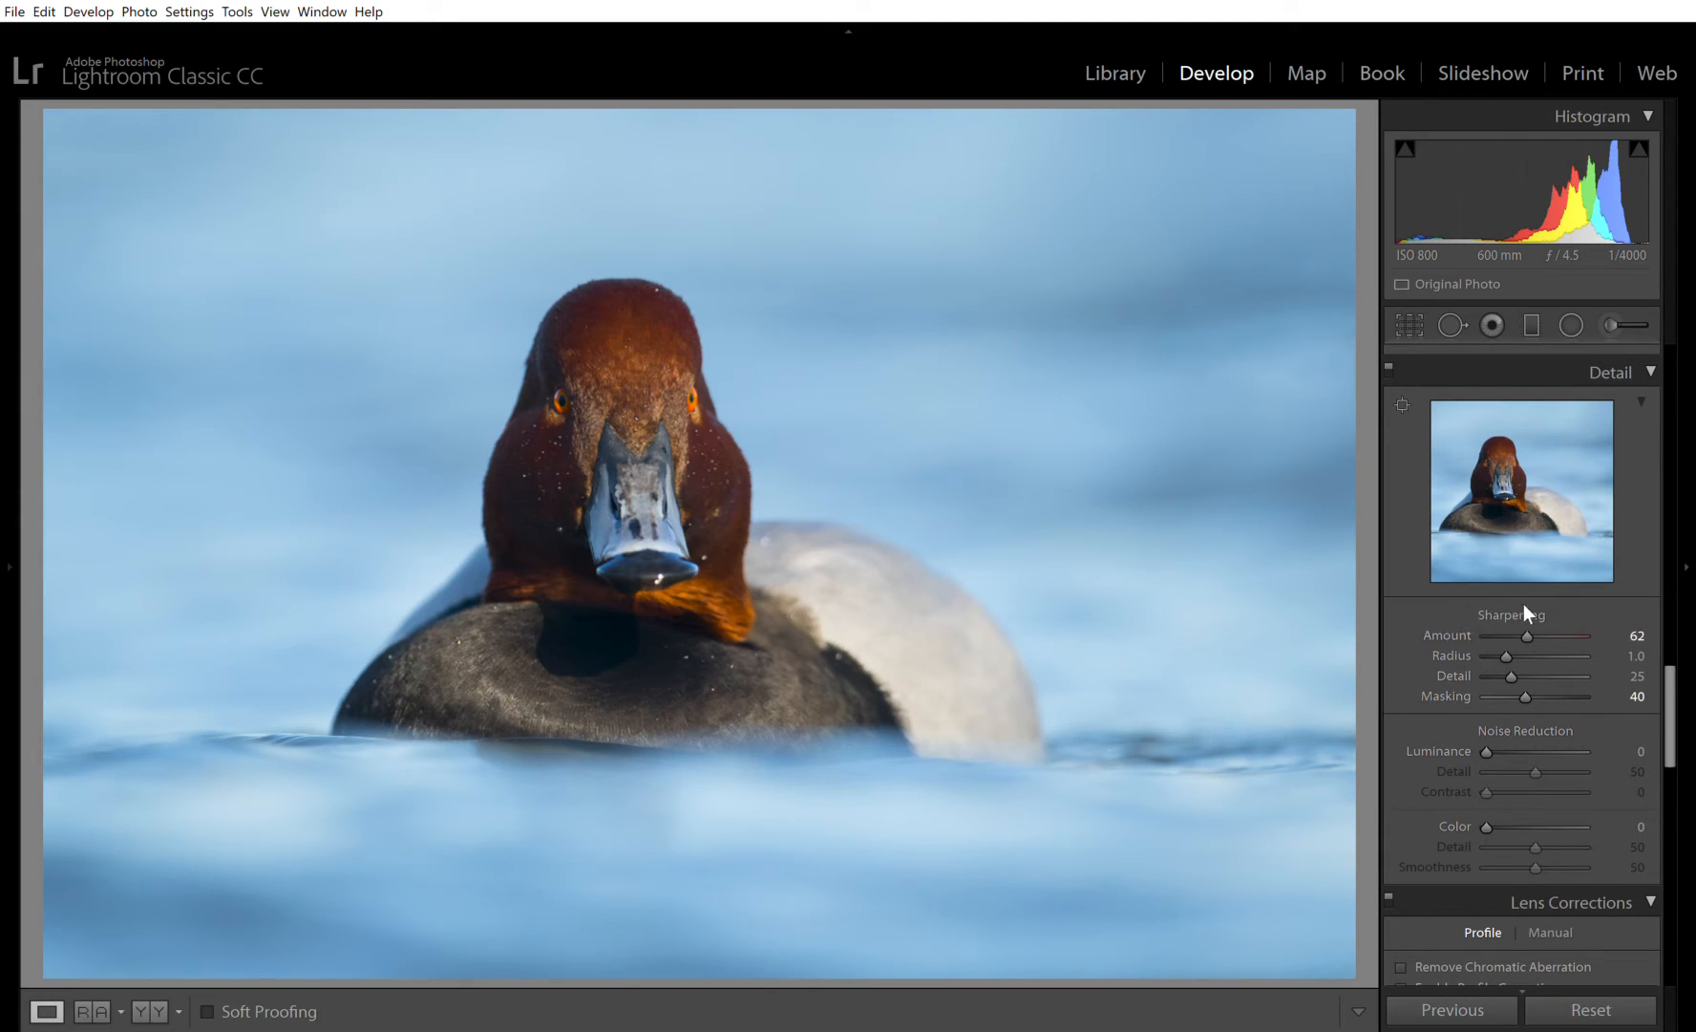
{"action": "mouse_move", "coordinate": [1530, 630]}
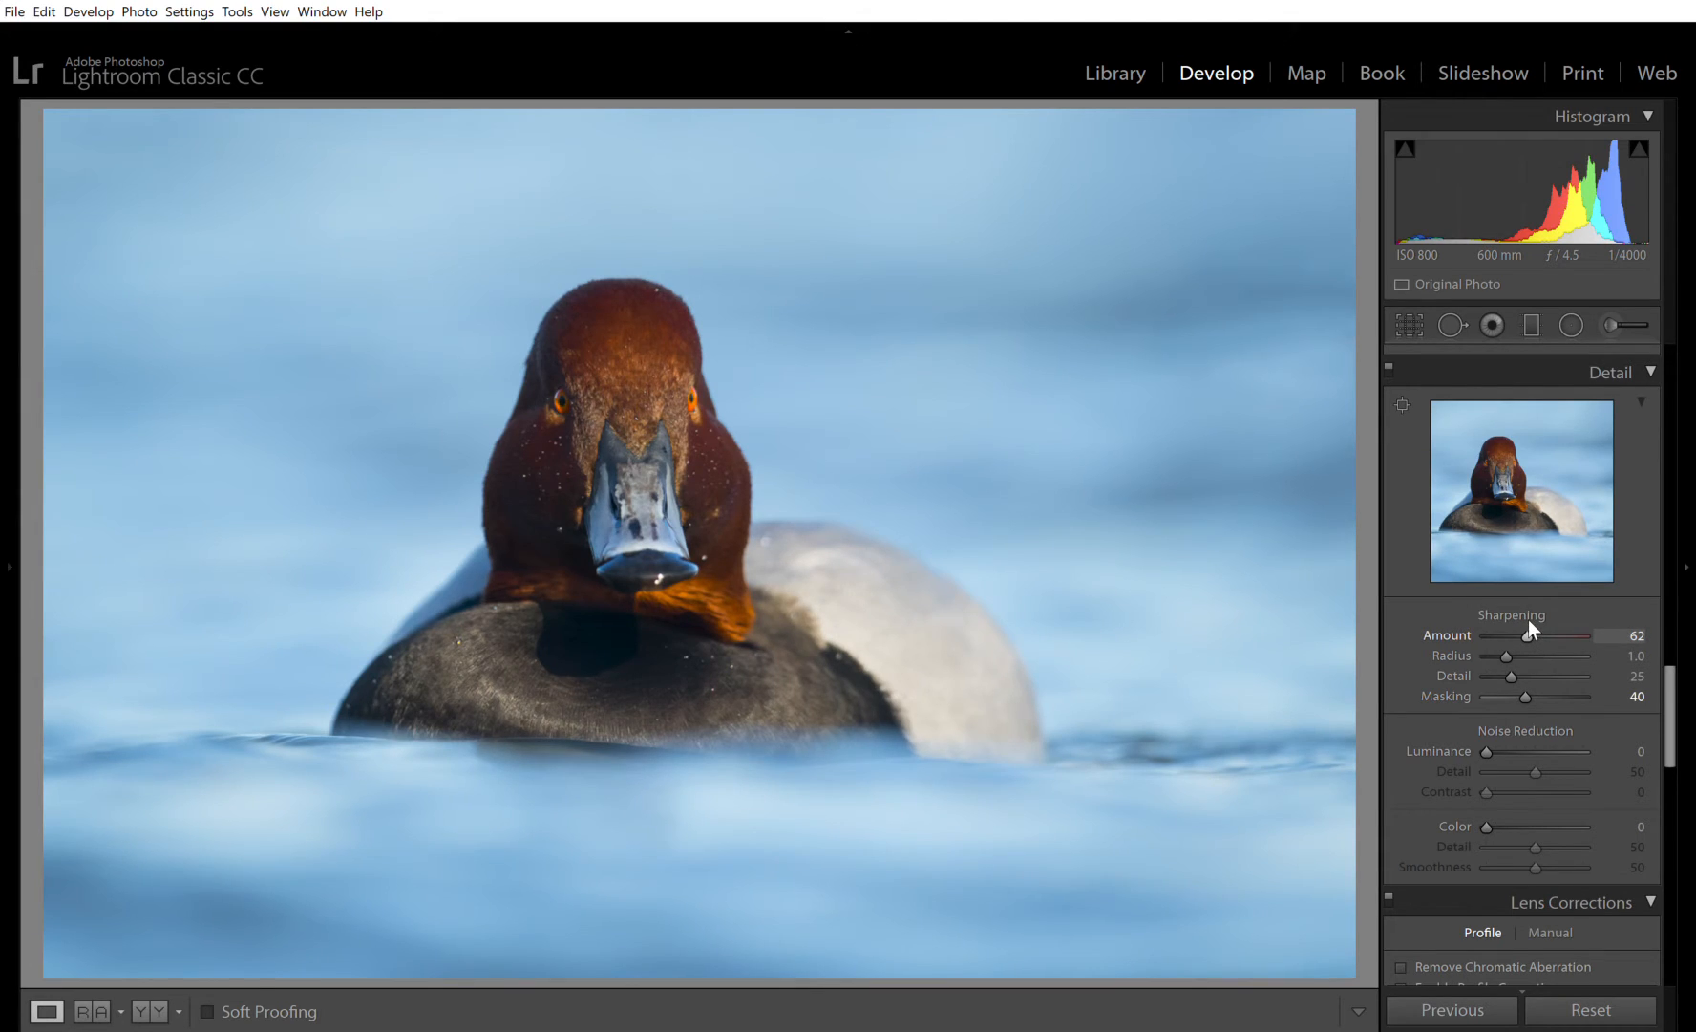